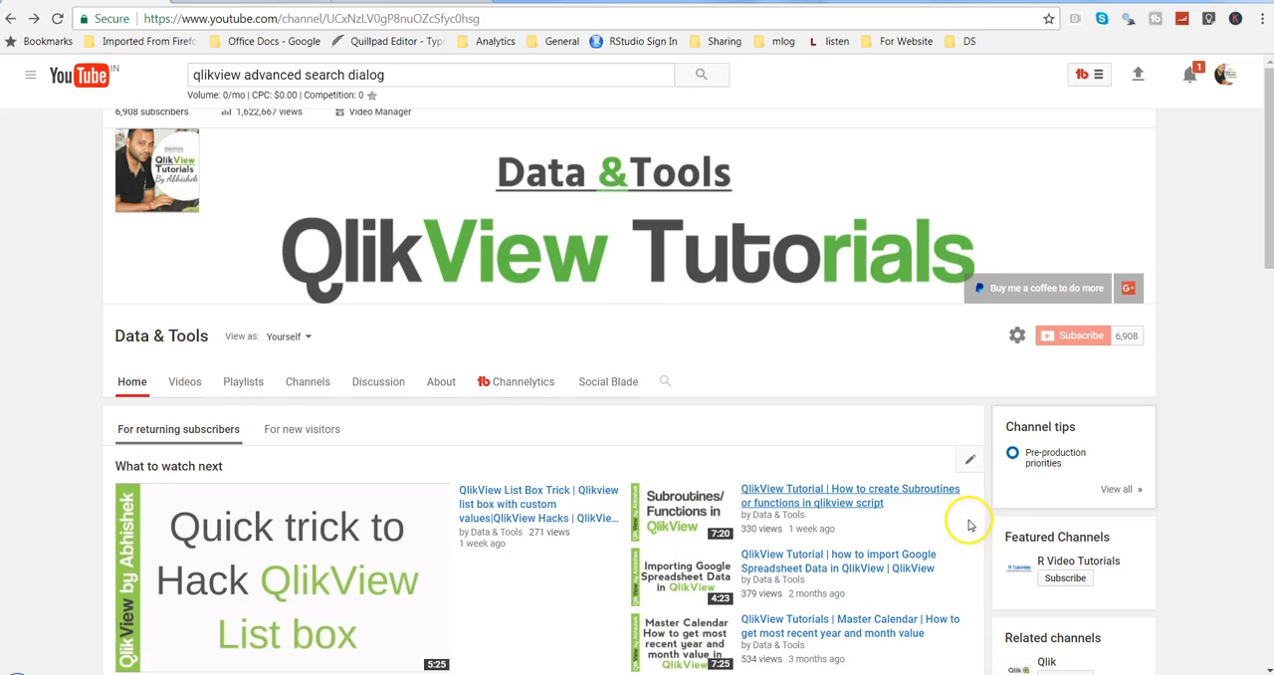
{"action": "mouse_move", "coordinate": [1079, 561]}
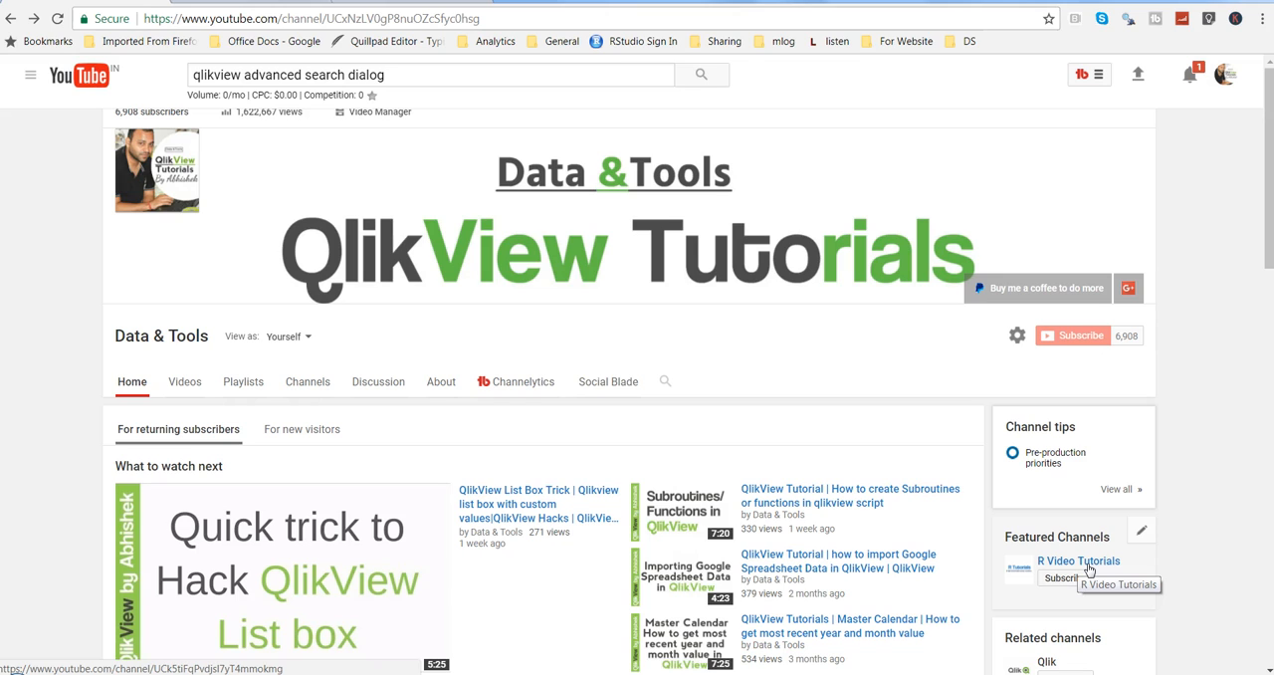
{"action": "mouse_move", "coordinate": [1105, 569]}
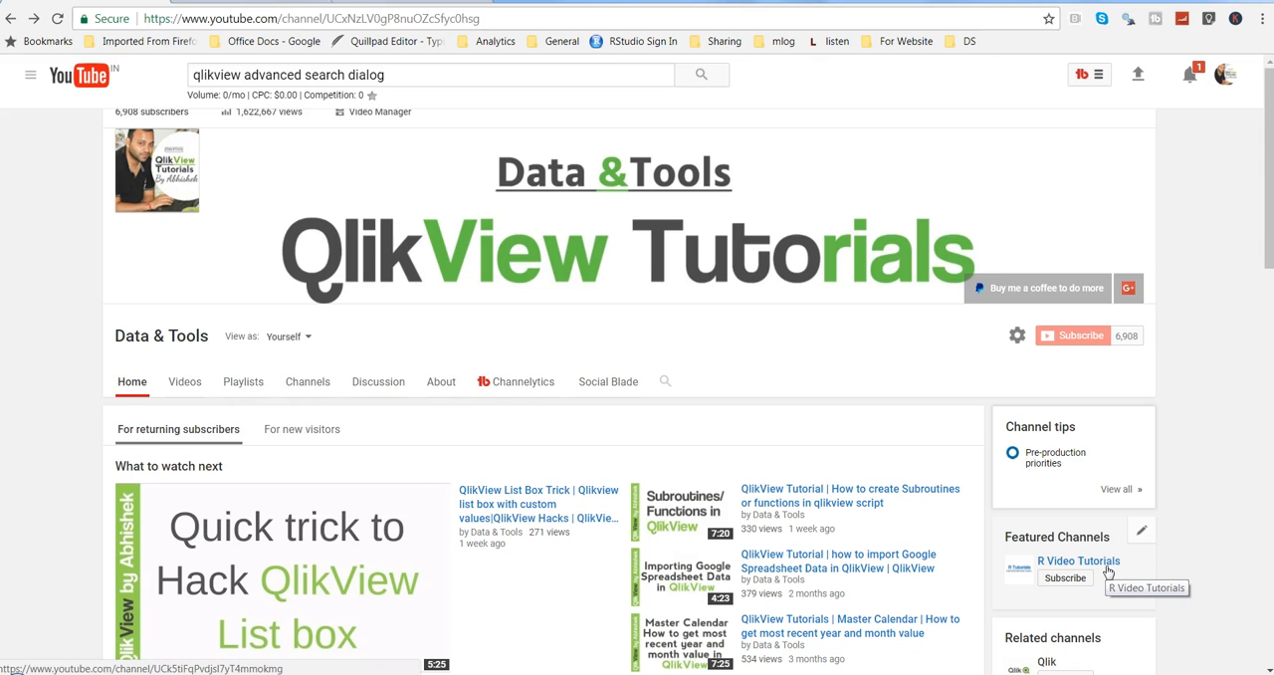
{"action": "mouse_move", "coordinate": [878, 390]}
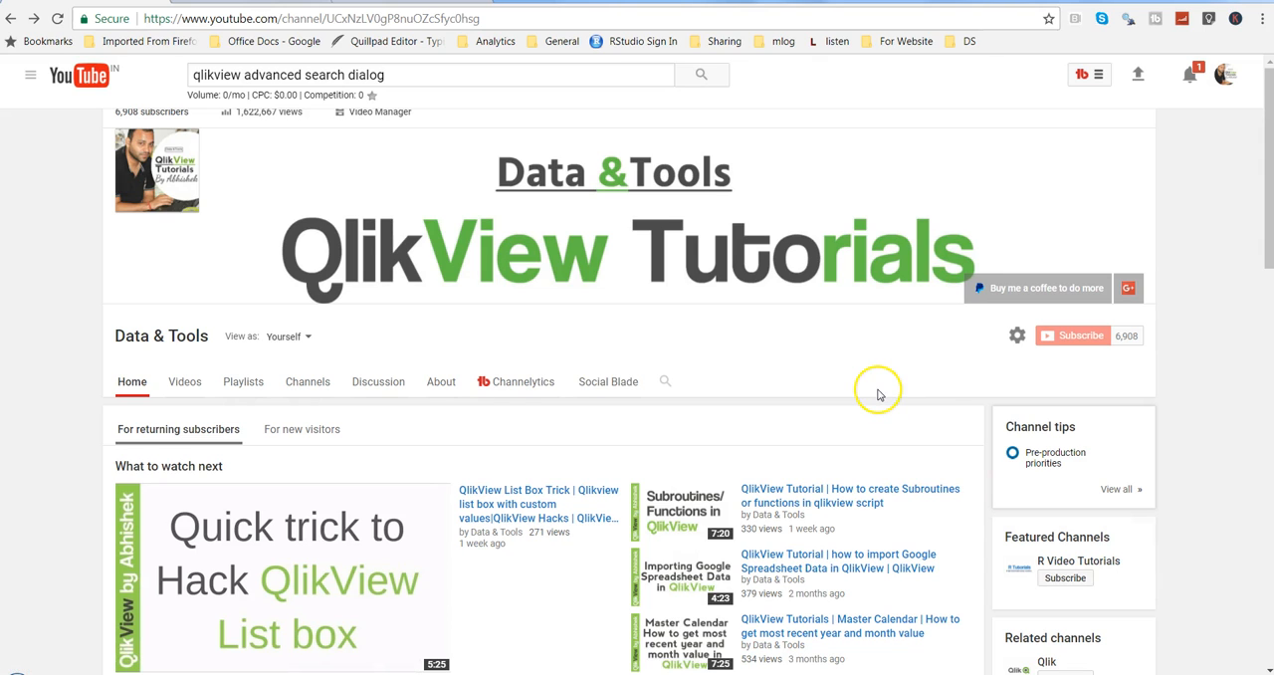
{"action": "mouse_move", "coordinate": [665, 383]}
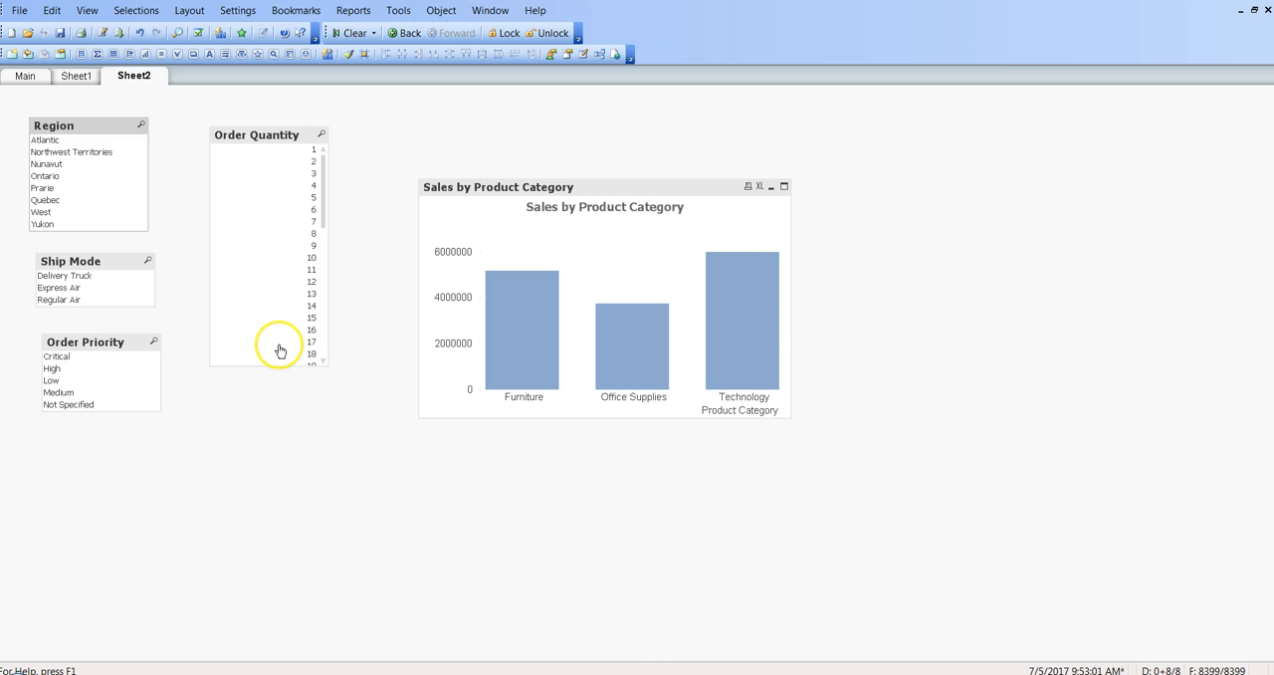
{"action": "mouse_move", "coordinate": [215, 292]}
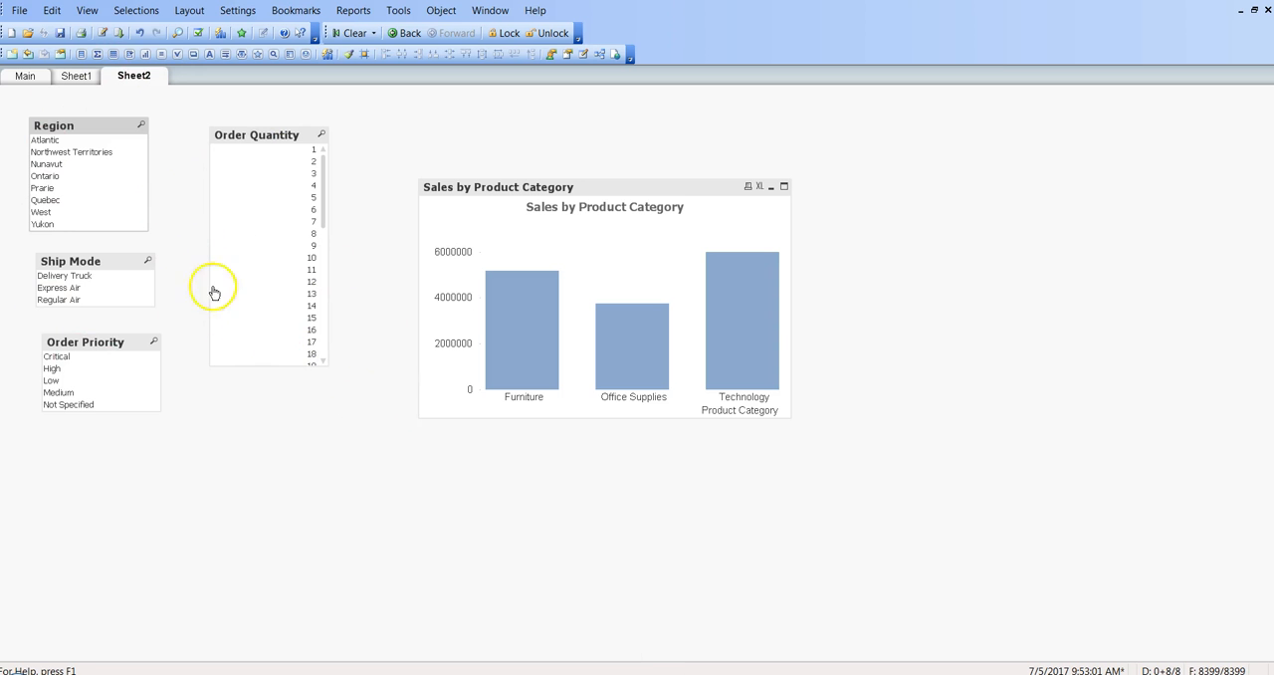
{"action": "mouse_move", "coordinate": [223, 347]}
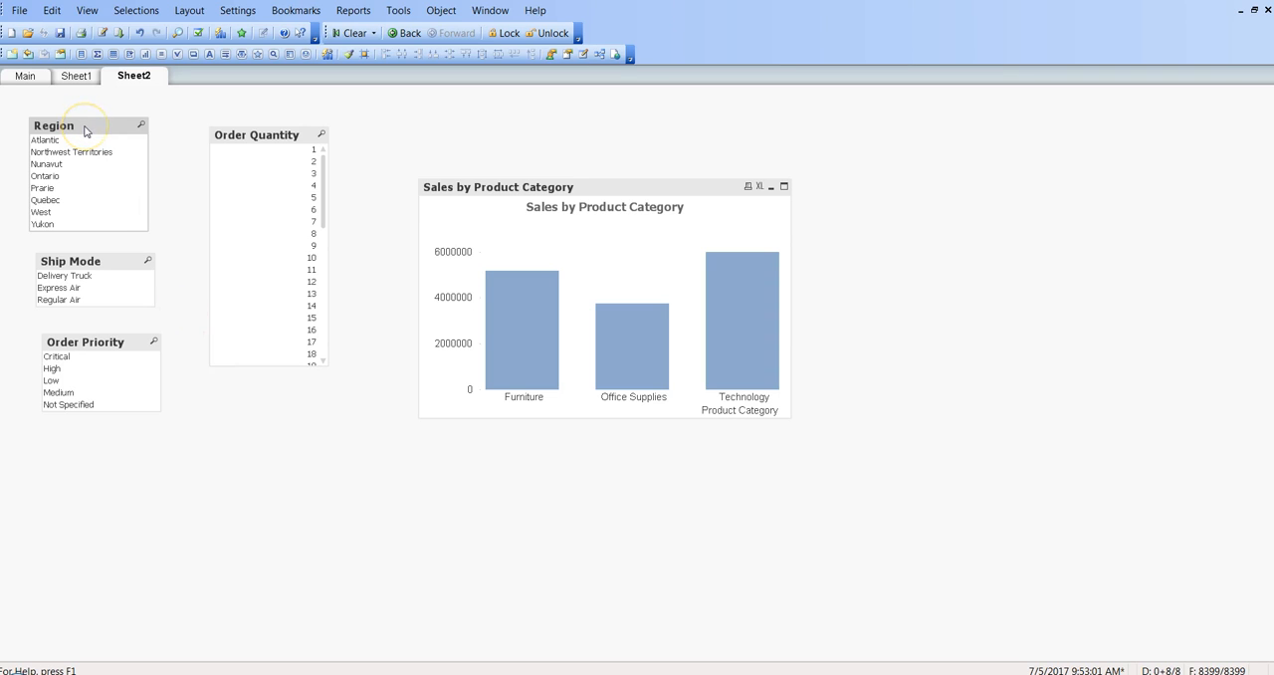
{"action": "mouse_move", "coordinate": [565, 292]}
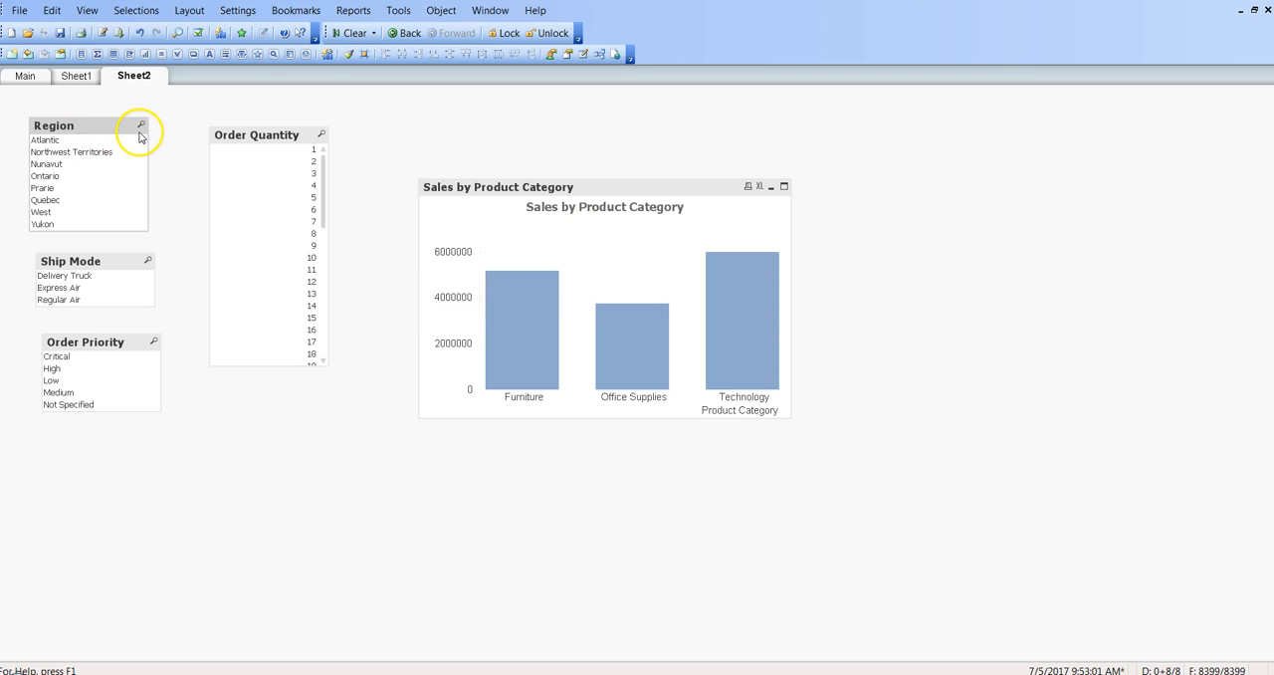
{"action": "mouse_move", "coordinate": [142, 125]}
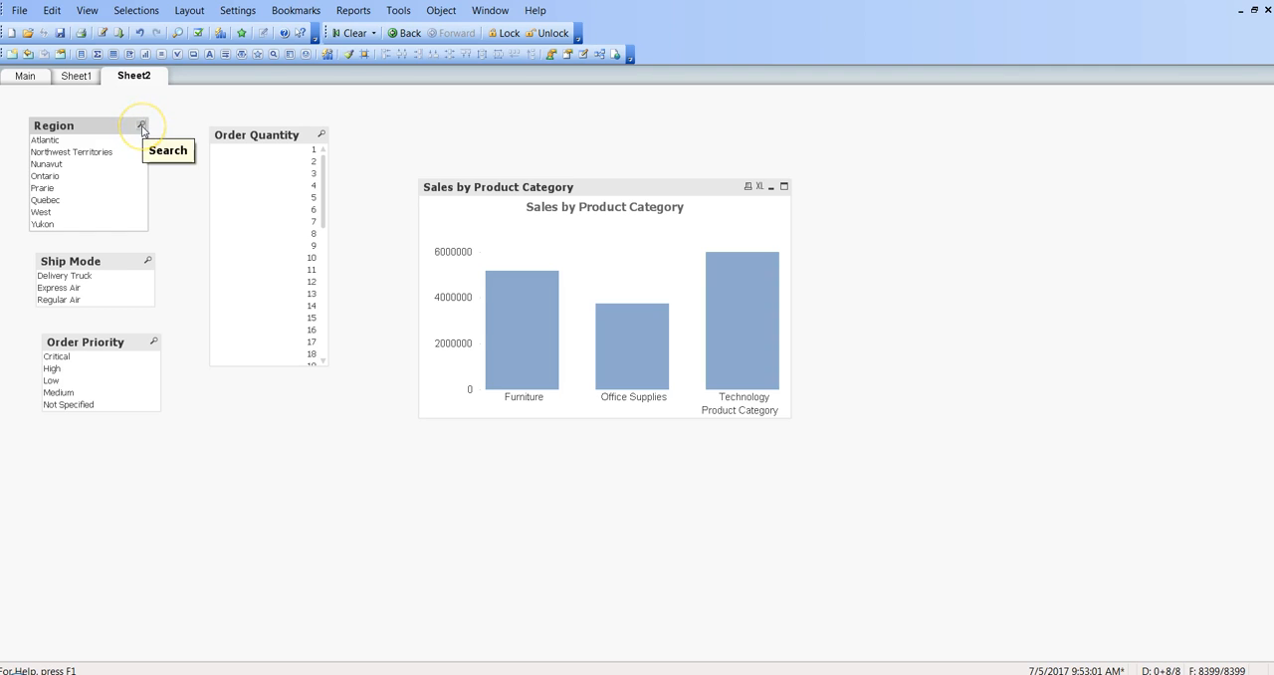
Search the Region list with =Sum(Sales)>500000, leaving six regions including Ontario, Quebec and Yukon.
{"action": "left_click", "coordinate": [144, 125]}
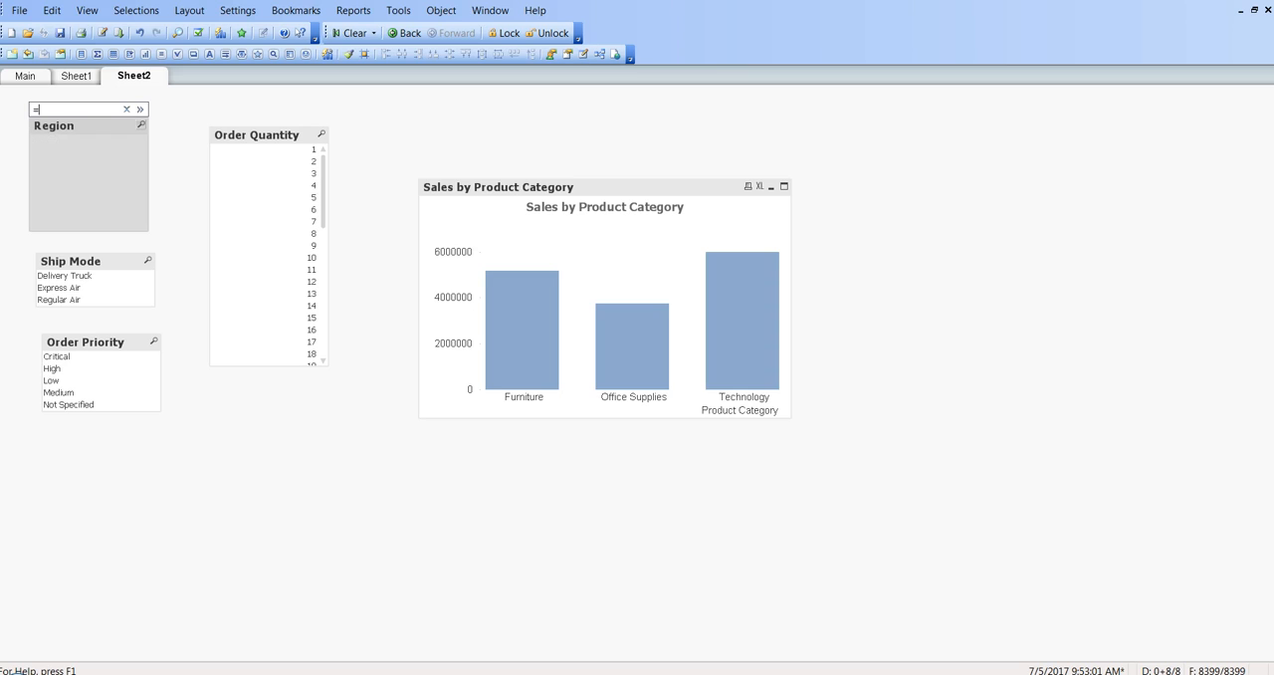
{"action": "type", "text": "Sum(Sales"}
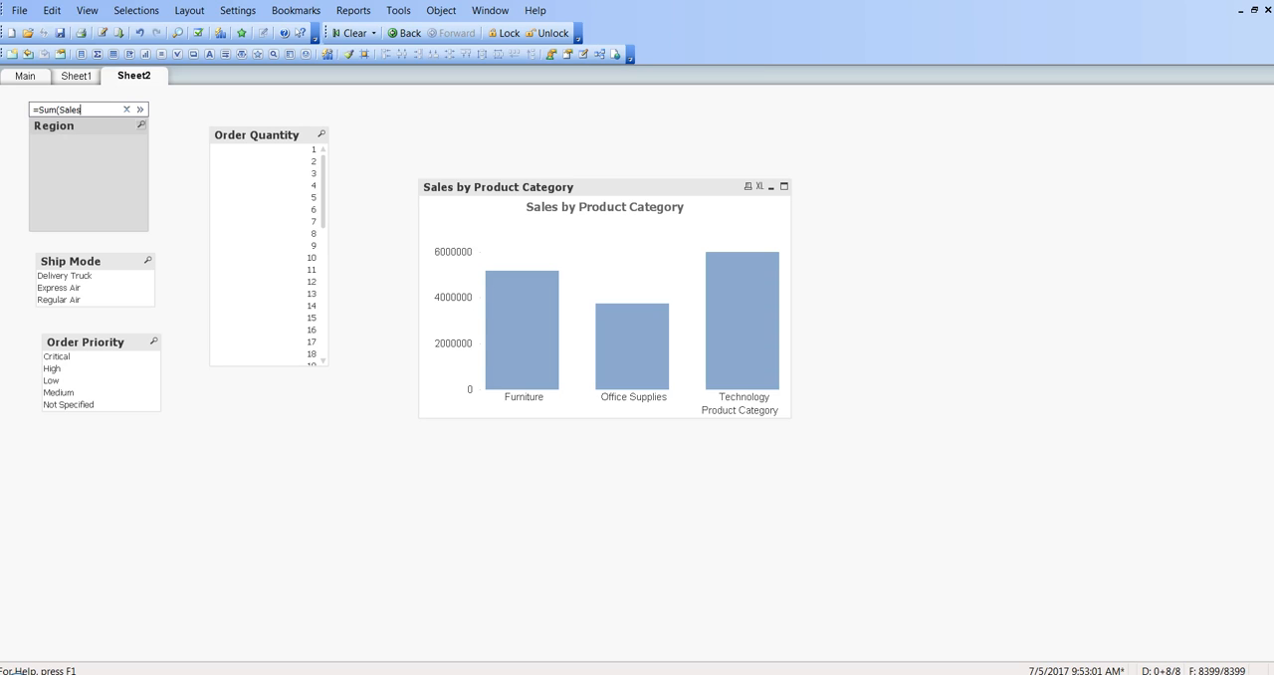
{"action": "type", "text": ")>"}
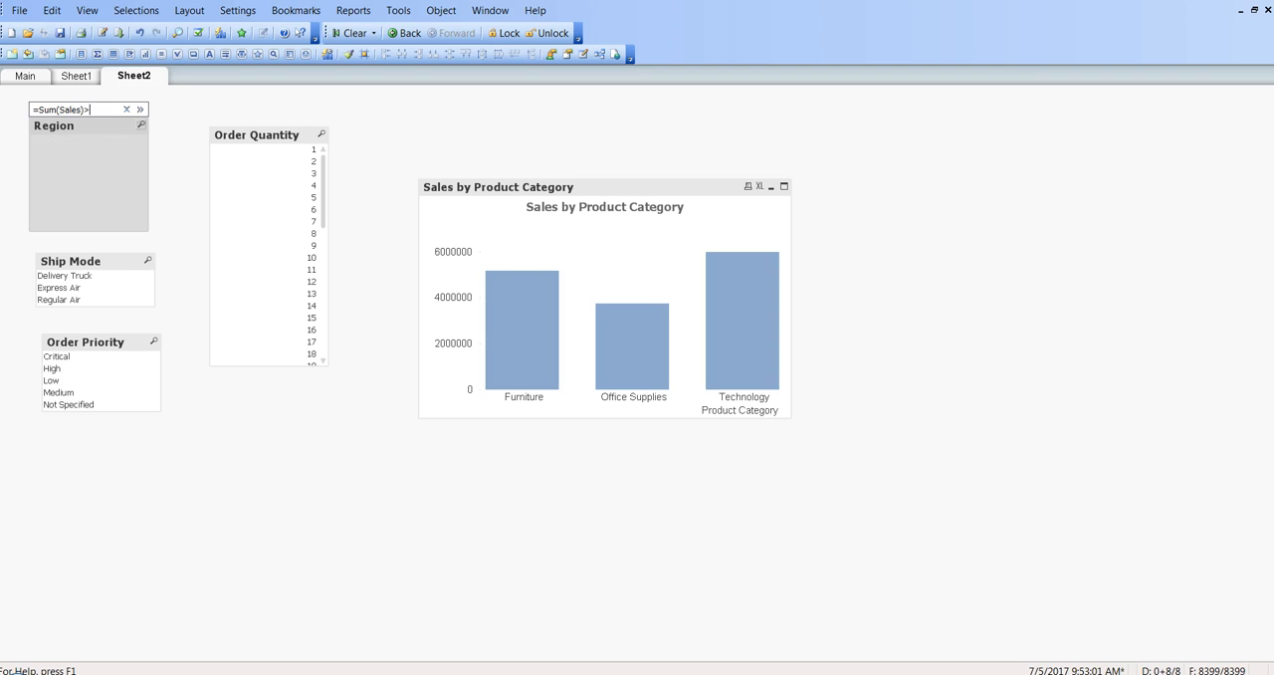
{"action": "type", "text": "500000"}
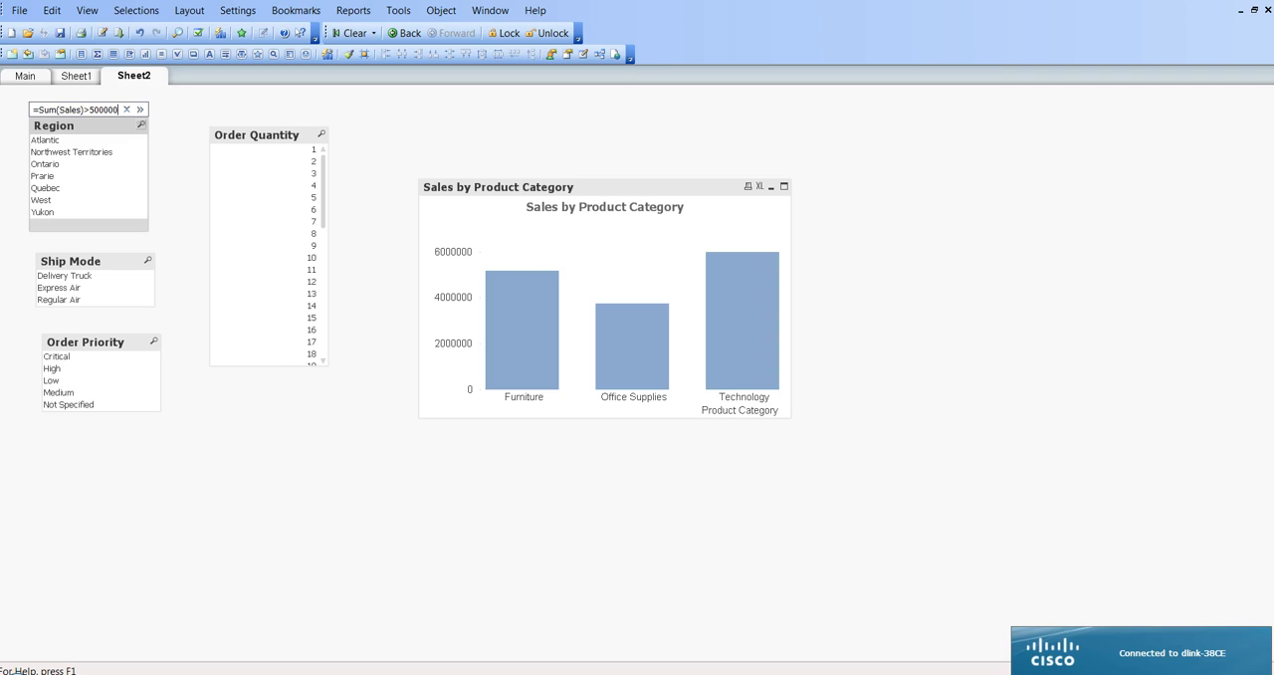
{"action": "mouse_move", "coordinate": [120, 203]}
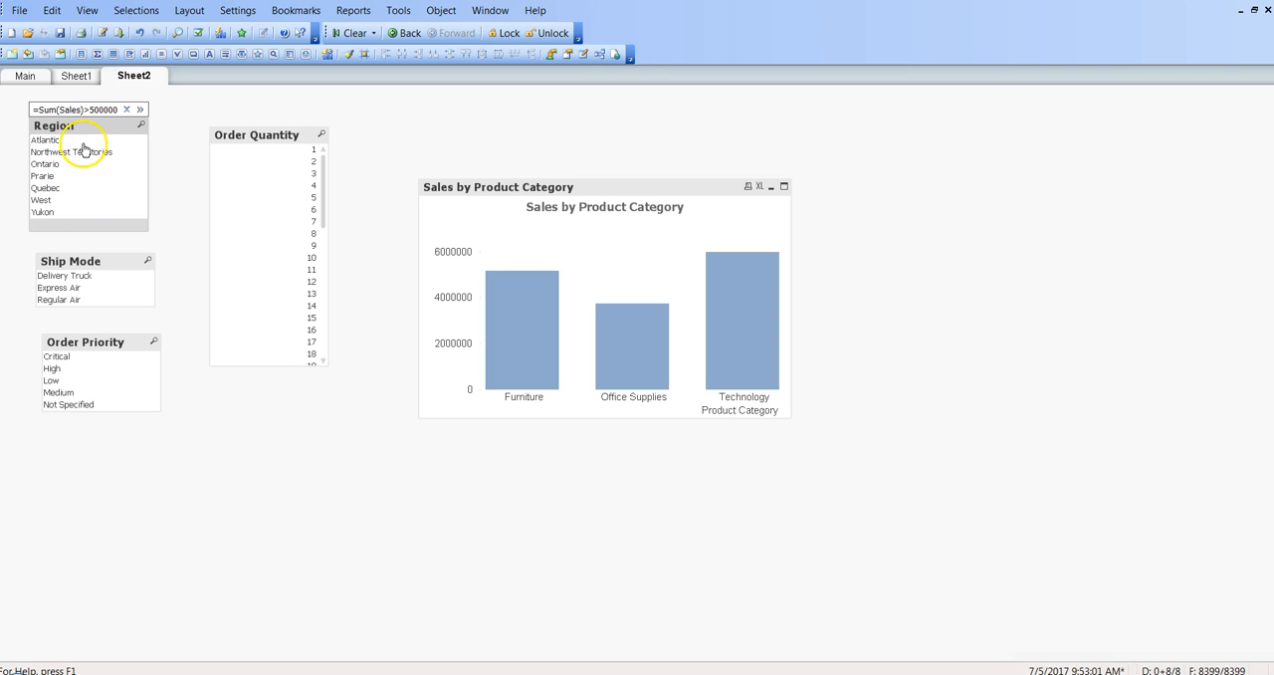
{"action": "mouse_move", "coordinate": [87, 191]}
{"action": "type", "text": "0"}
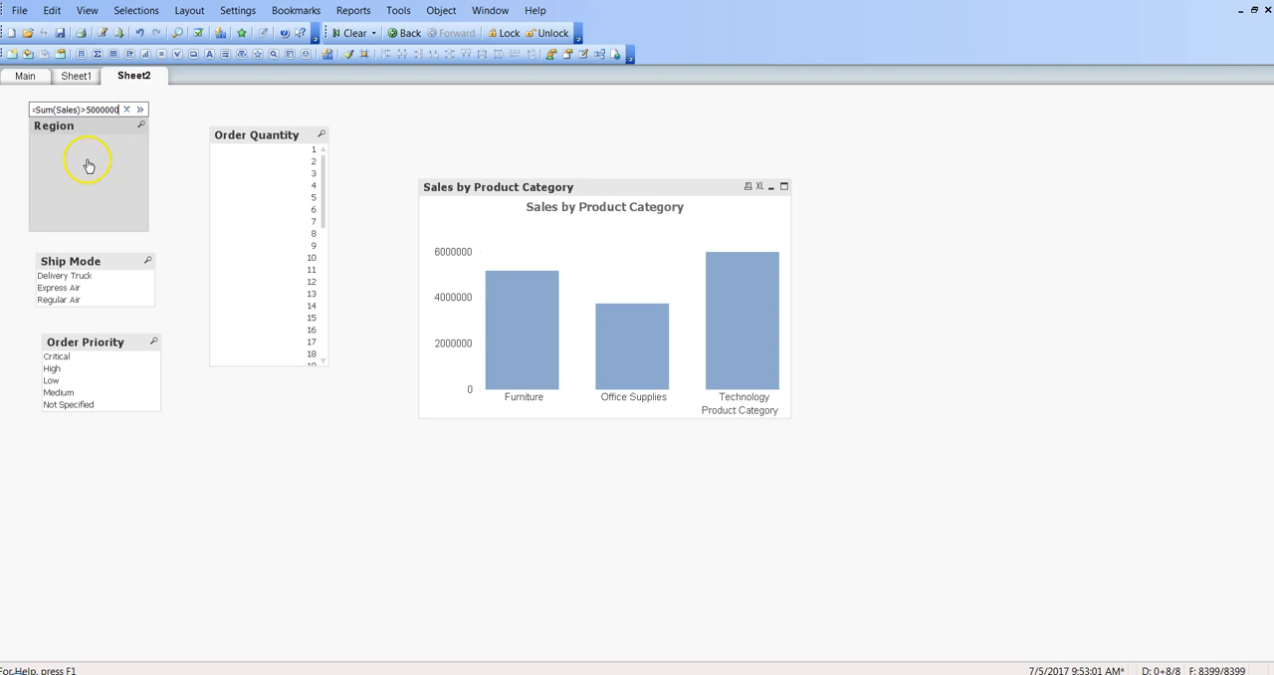
{"action": "left_click", "coordinate": [87, 163]}
{"action": "type", "text": "9"}
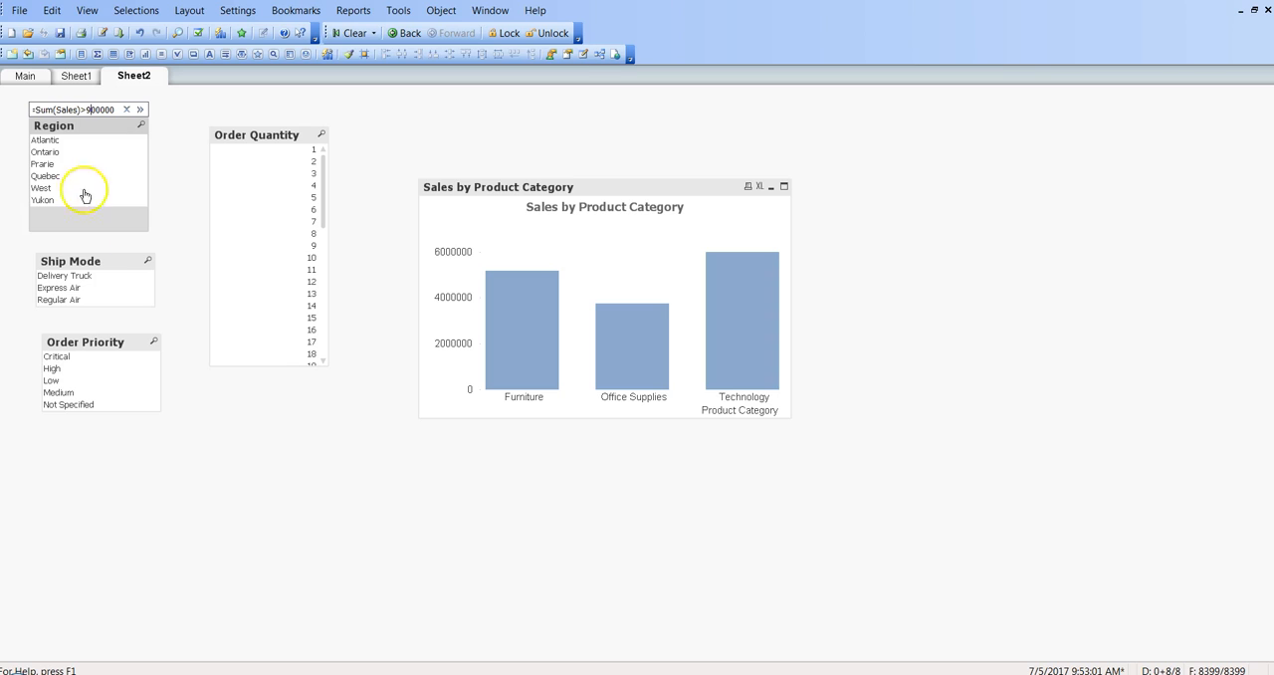
{"action": "mouse_move", "coordinate": [99, 173]}
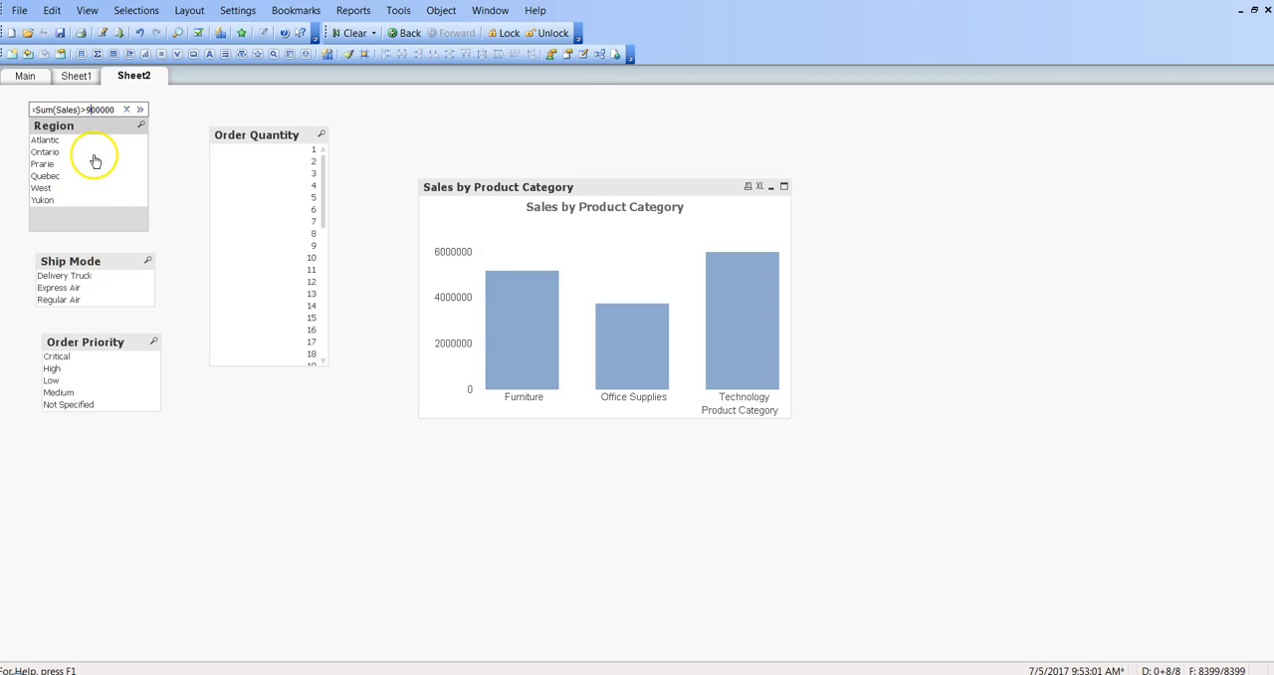
{"action": "mouse_move", "coordinate": [104, 153]}
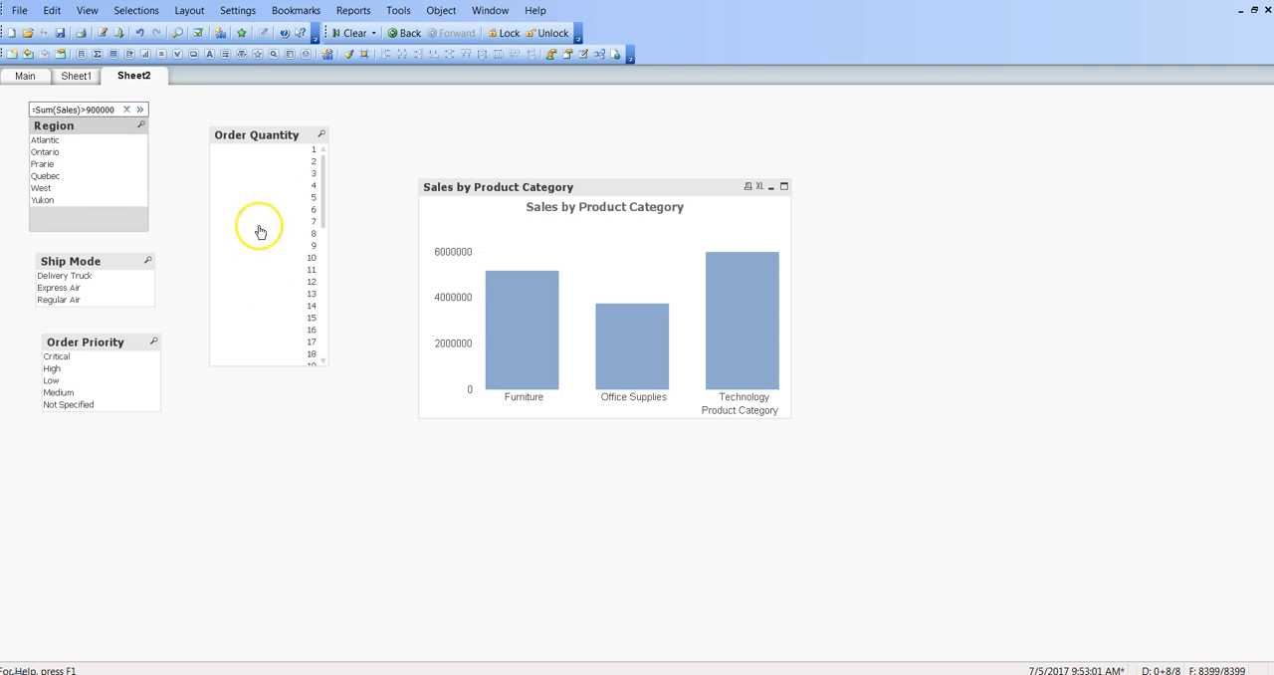
{"action": "mouse_move", "coordinate": [293, 267]}
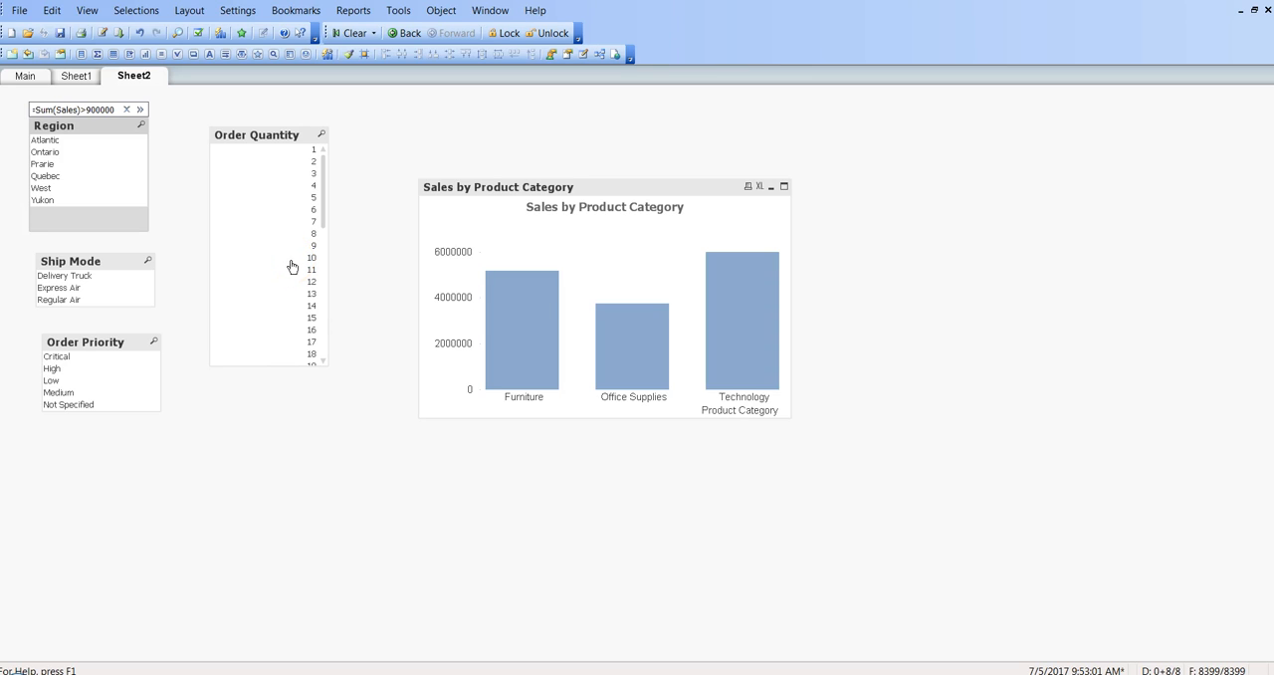
Clear the Sum(Sales) search and close it so all regions, including Northwest Territories and Nunavut, return.
{"action": "left_click", "coordinate": [128, 110]}
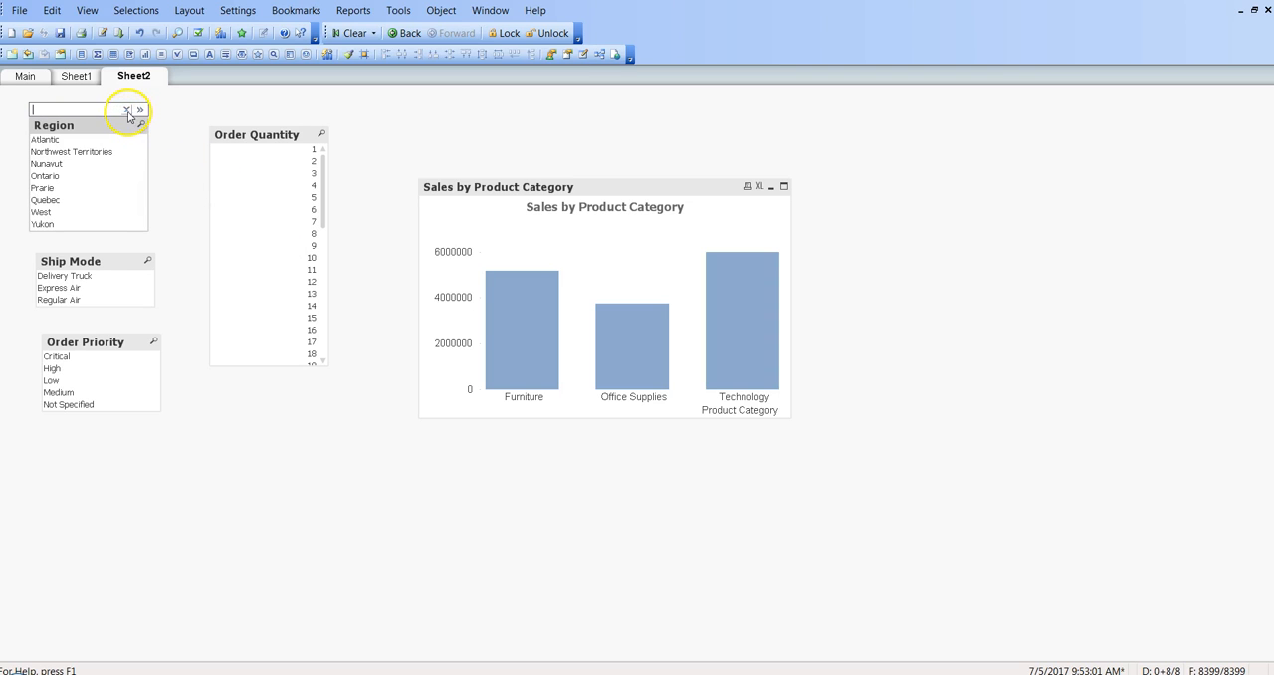
{"action": "left_click", "coordinate": [128, 109]}
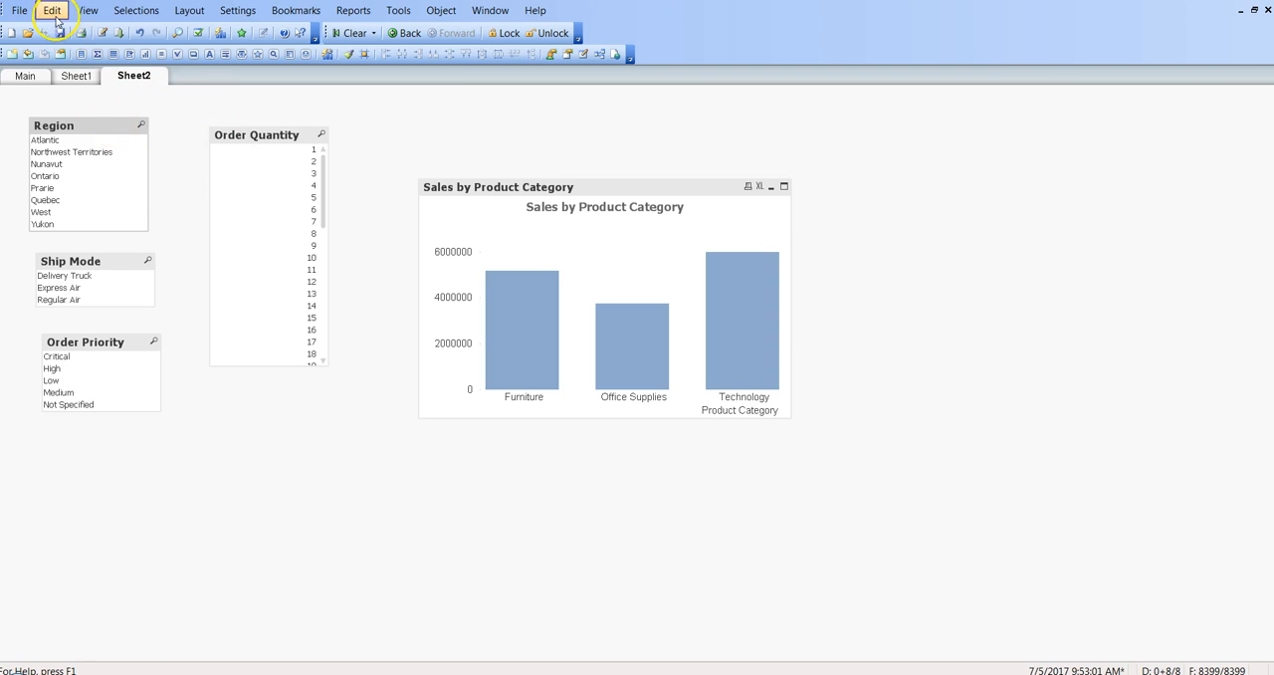
Bring up Advanced Search from the Edit menu, targeting the Region field with an empty expression.
{"action": "left_click", "coordinate": [52, 10]}
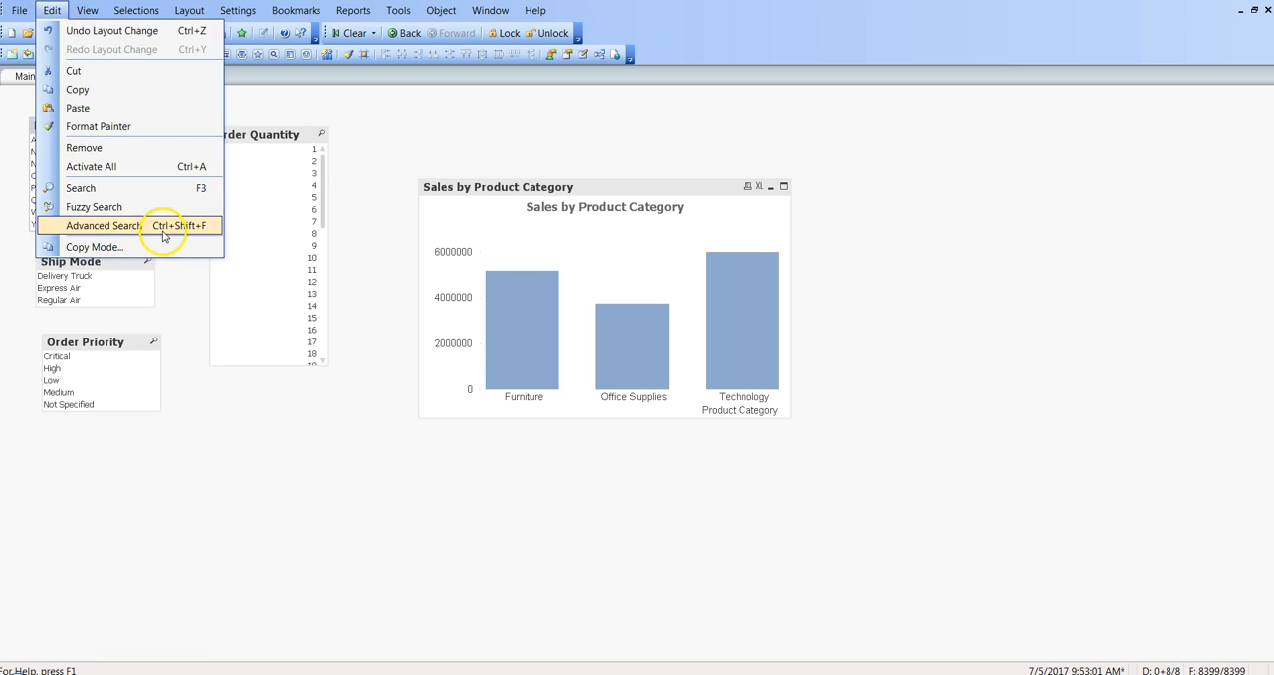
{"action": "left_click", "coordinate": [103, 225]}
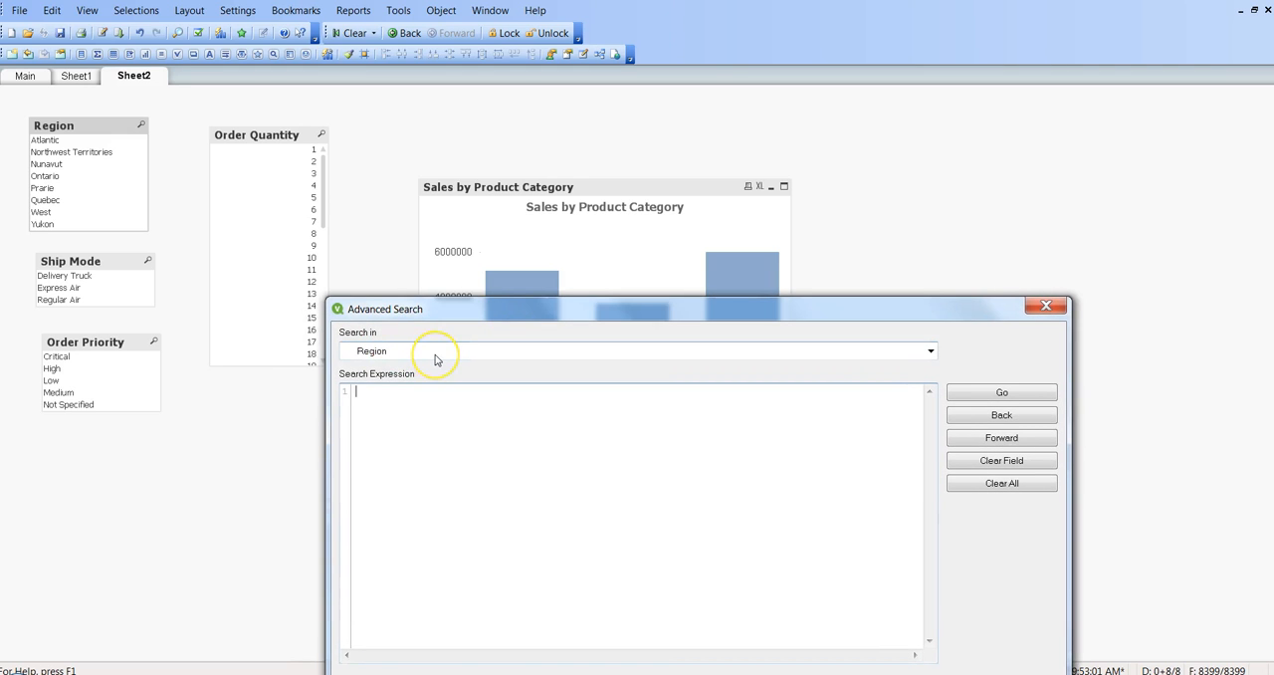
{"action": "mouse_move", "coordinate": [414, 360]}
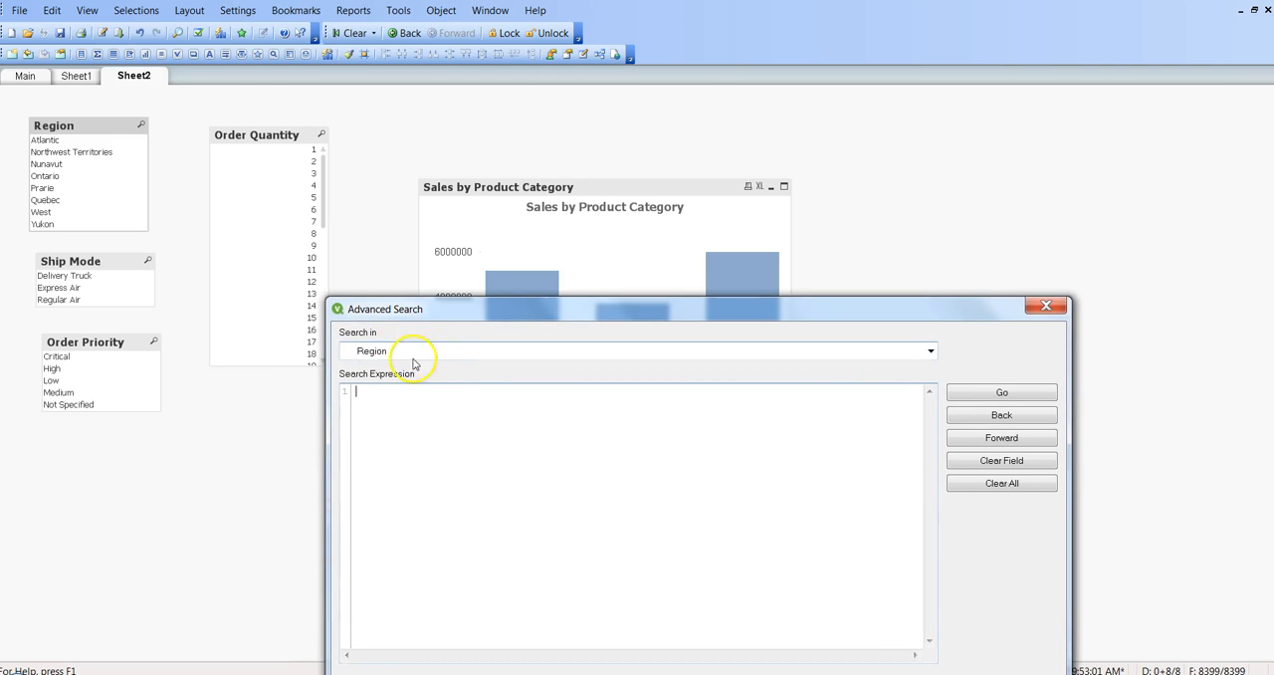
{"action": "mouse_move", "coordinate": [382, 342]}
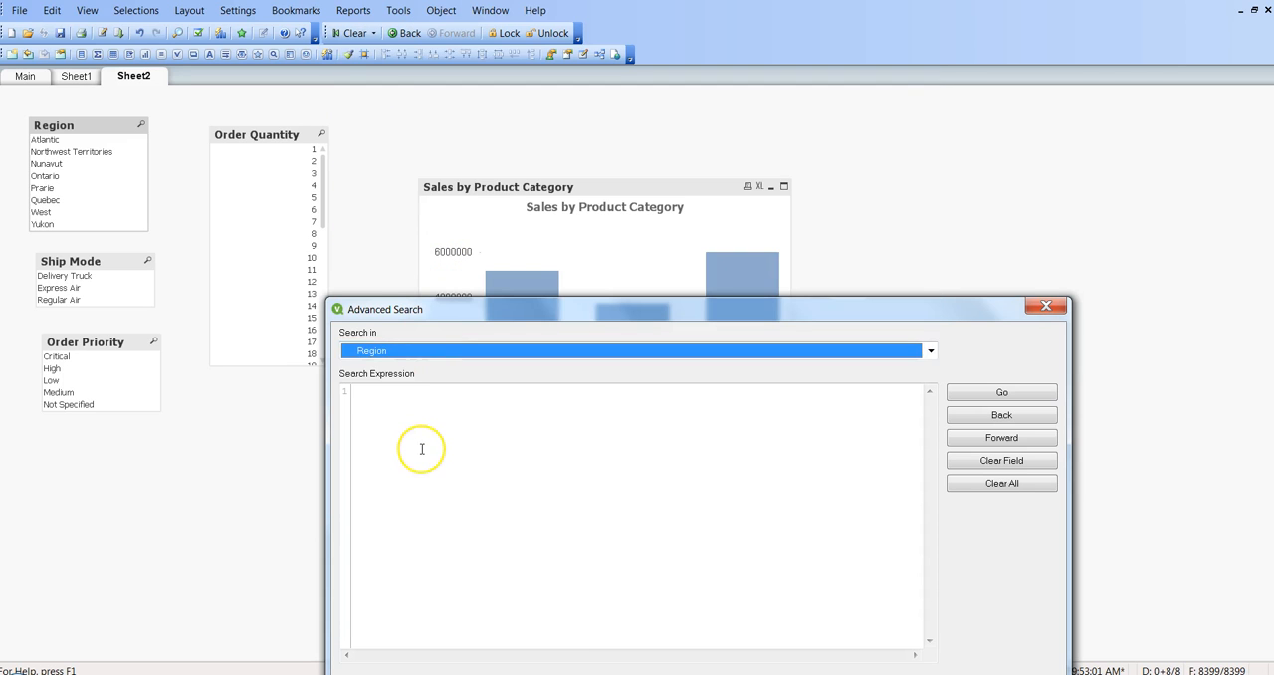
Run =Sum(Sales)>500000 in Advanced Search to select the higher-selling regions.
{"action": "type", "text": "="}
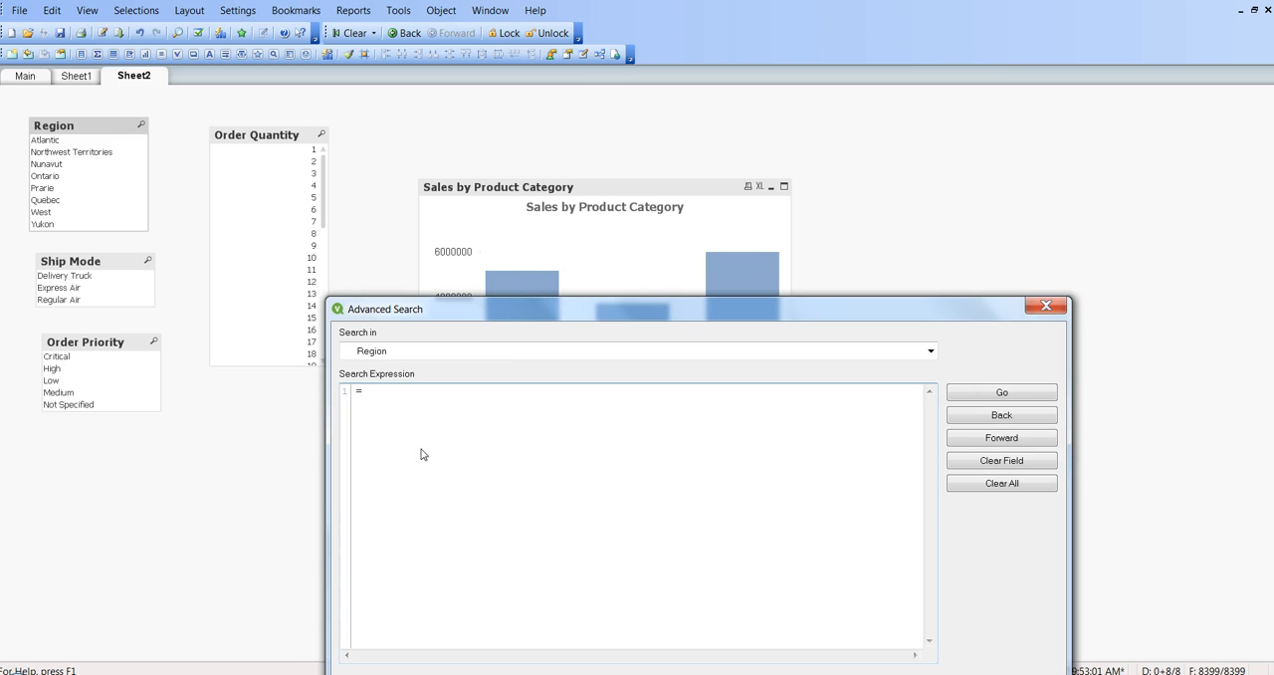
{"action": "type", "text": "=Sum(Sale"}
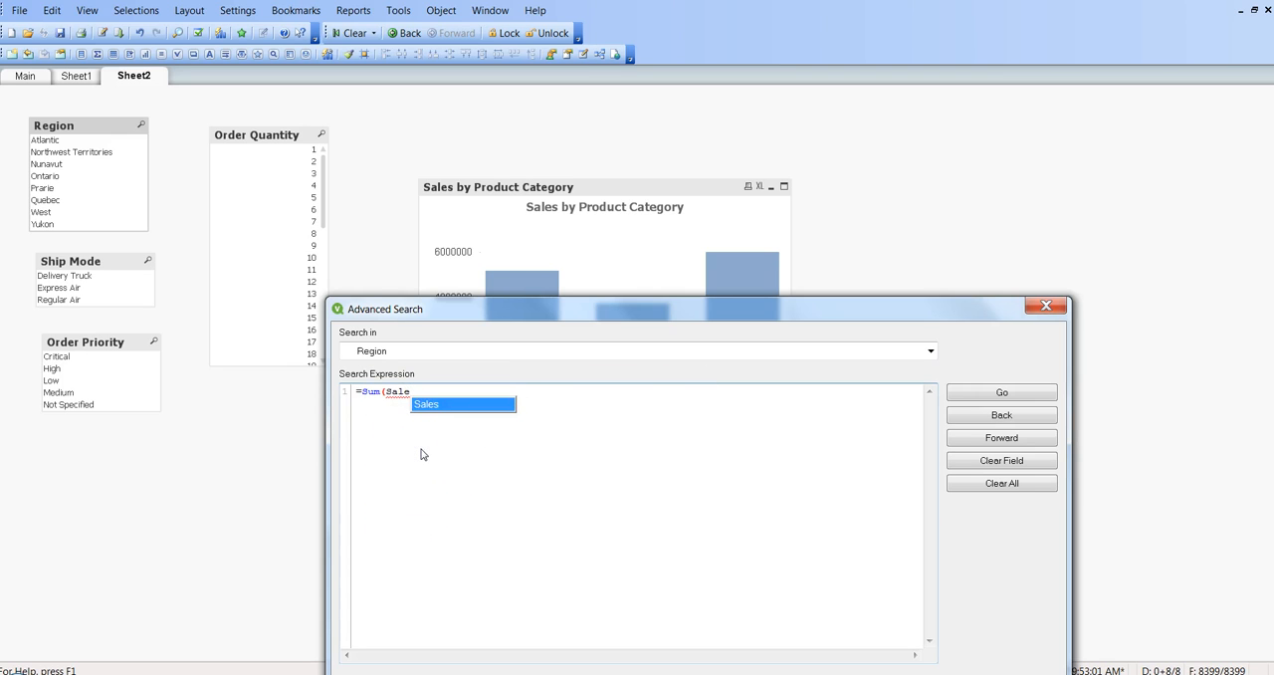
{"action": "type", "text": ")>"}
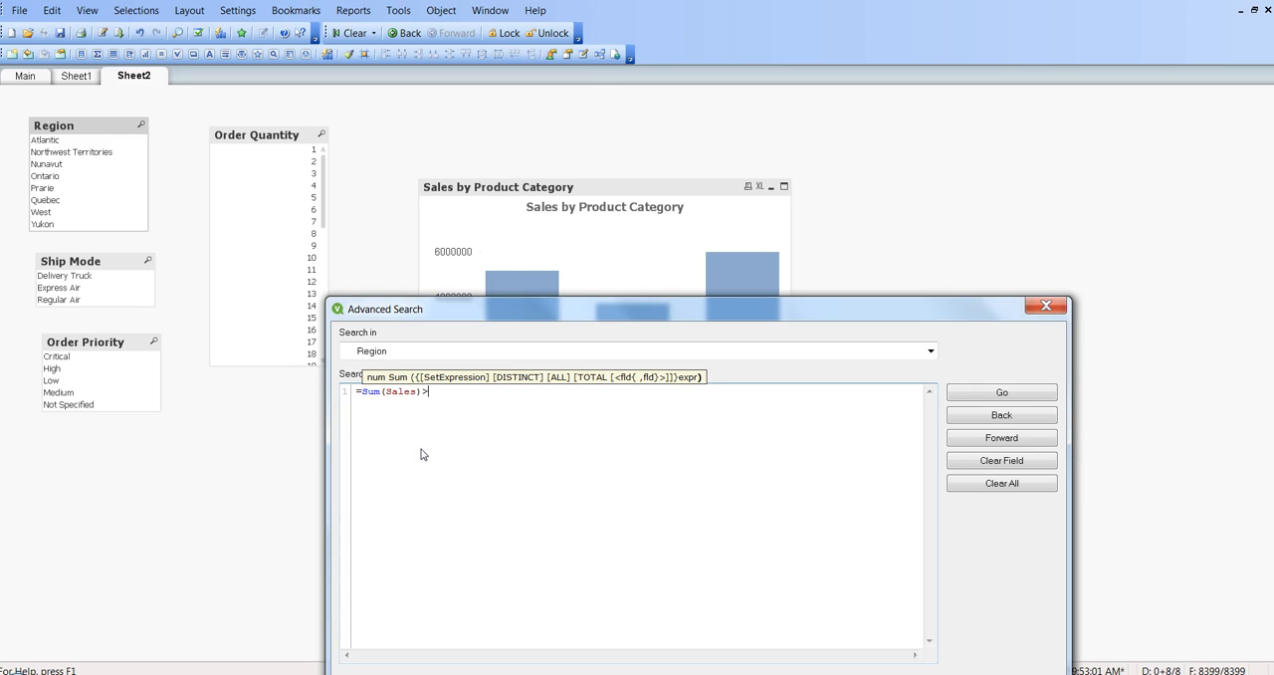
{"action": "type", "text": "500000"}
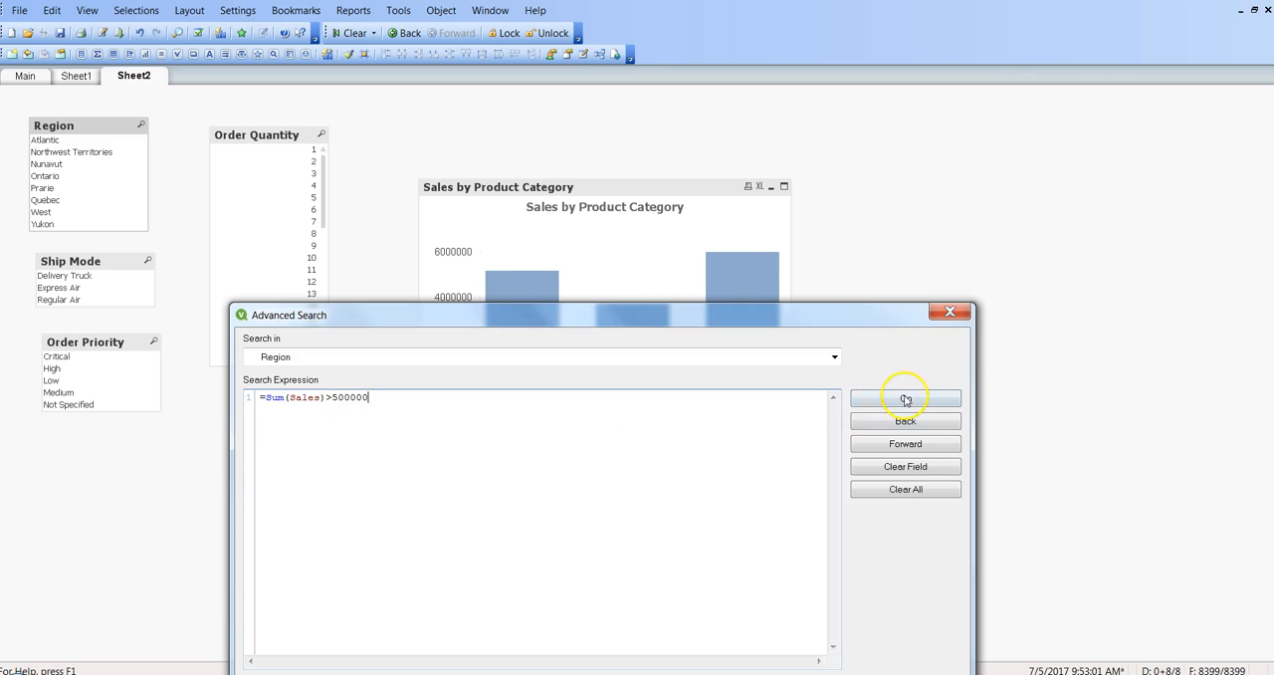
{"action": "left_click", "coordinate": [904, 398]}
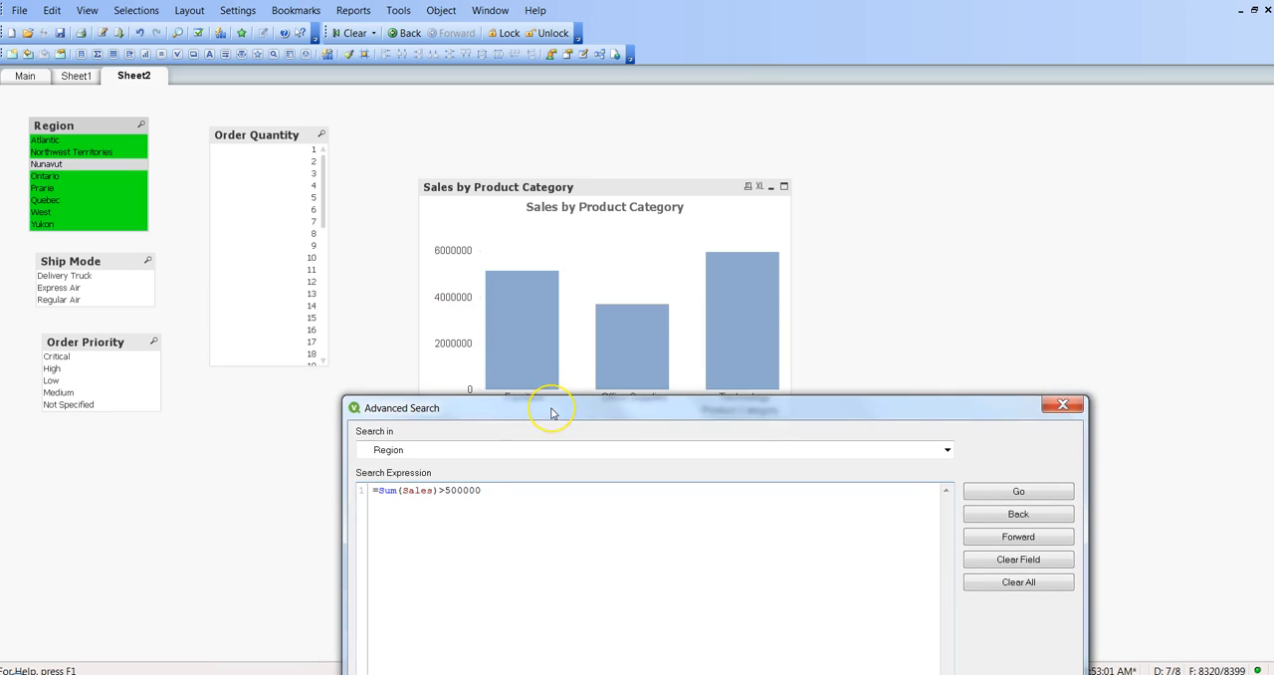
Extend the expression with and Sum([Order Quantity]) > 20000 and apply it to the regions.
{"action": "type", "text": "and"}
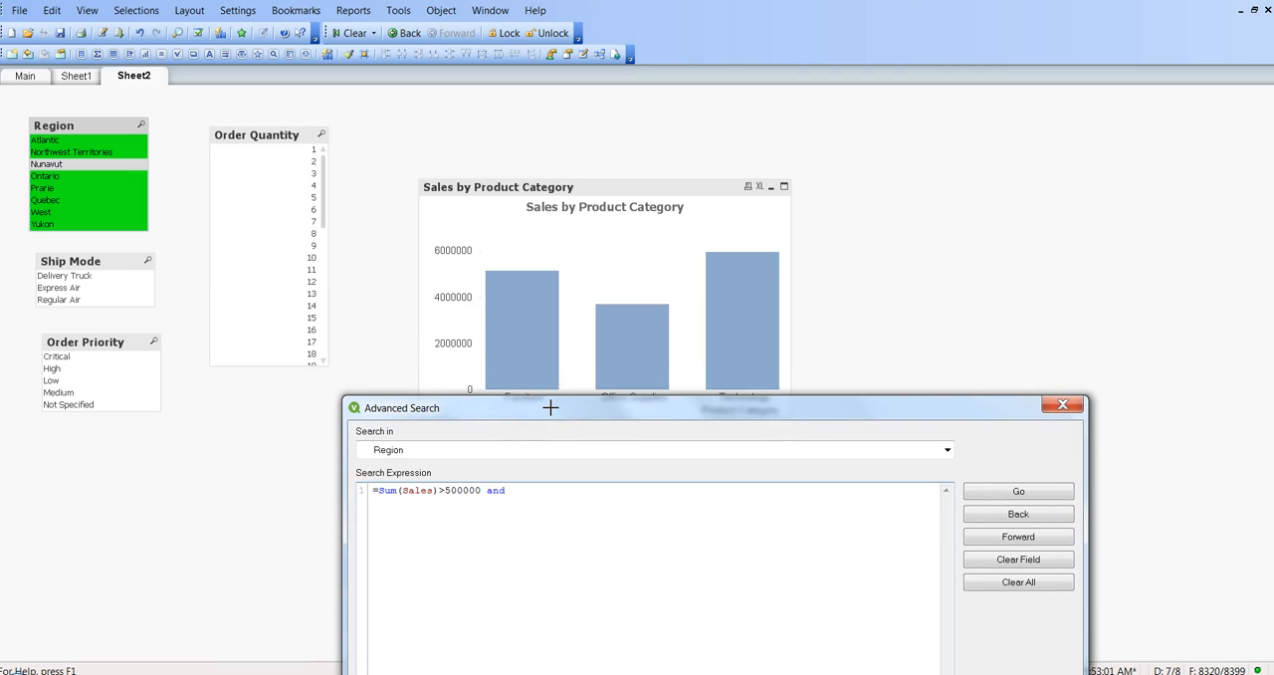
{"action": "mouse_move", "coordinate": [673, 499]}
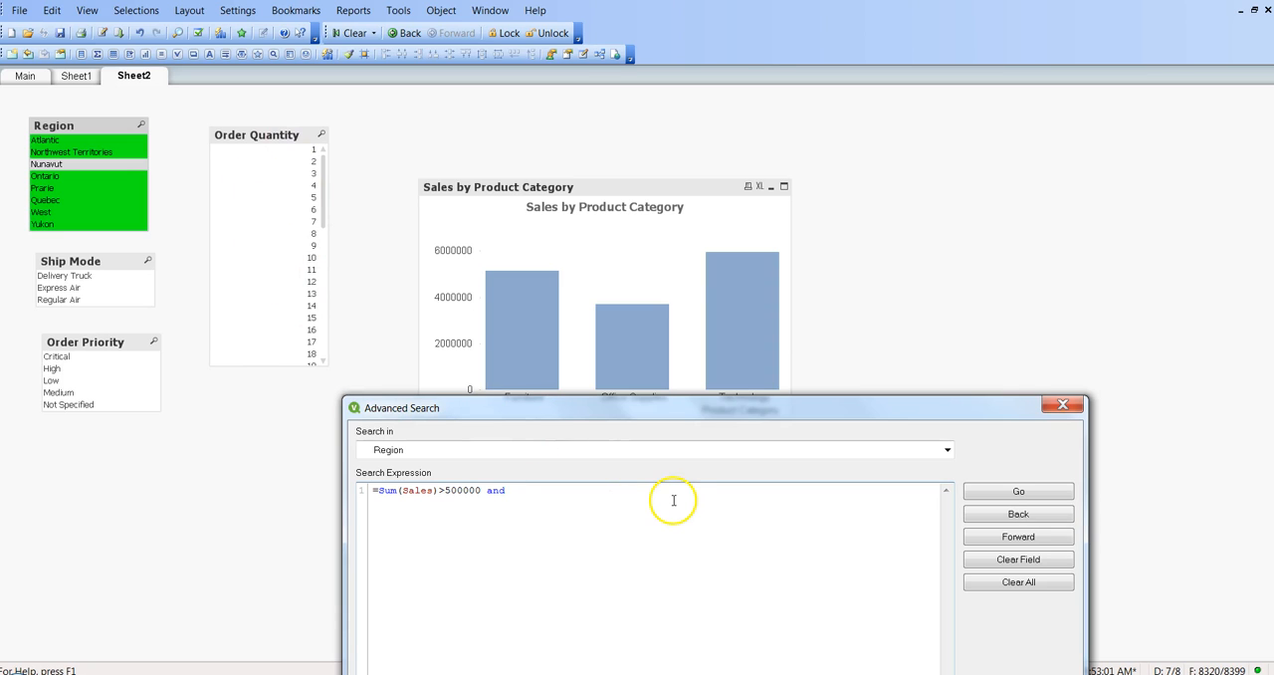
{"action": "type", "text": "ord"}
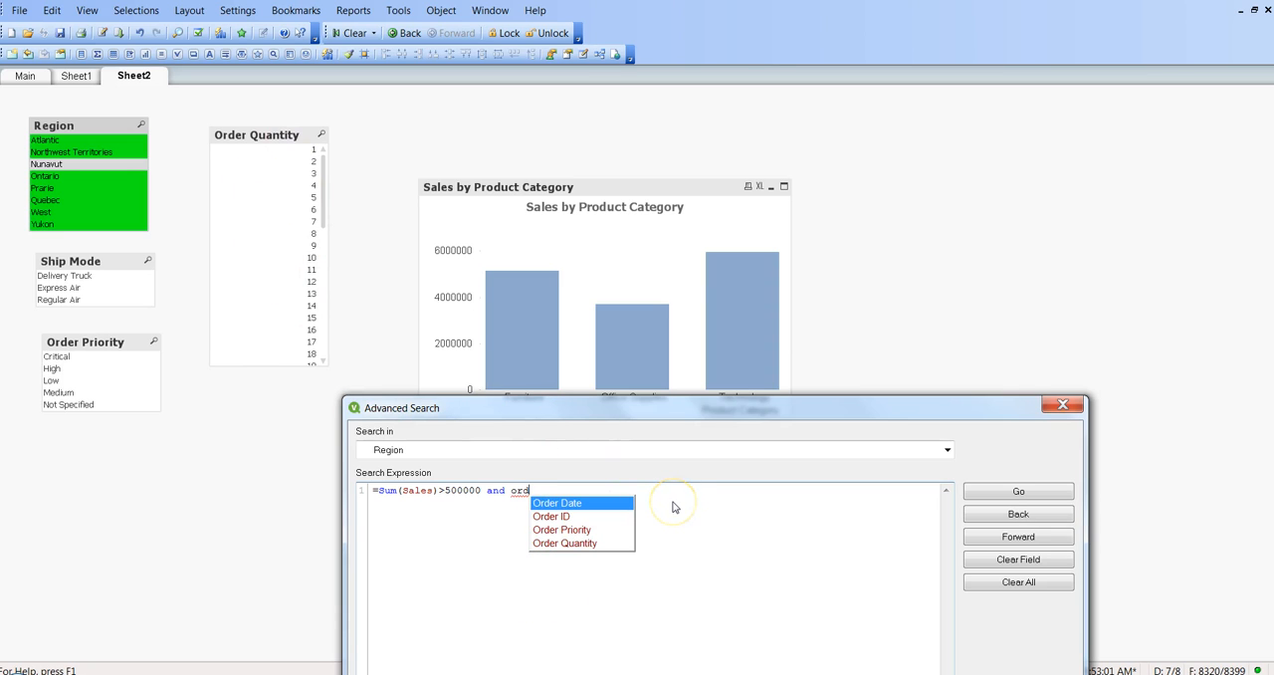
{"action": "left_click", "coordinate": [564, 544]}
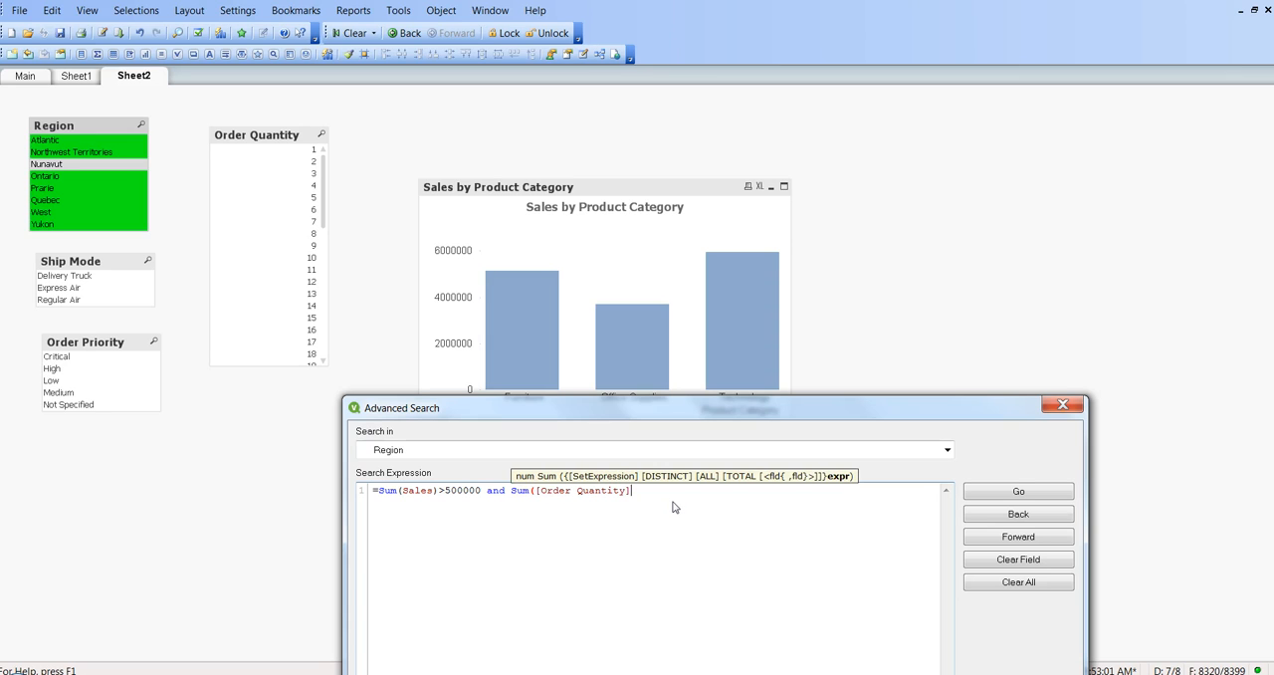
{"action": "type", "text": "> 200"}
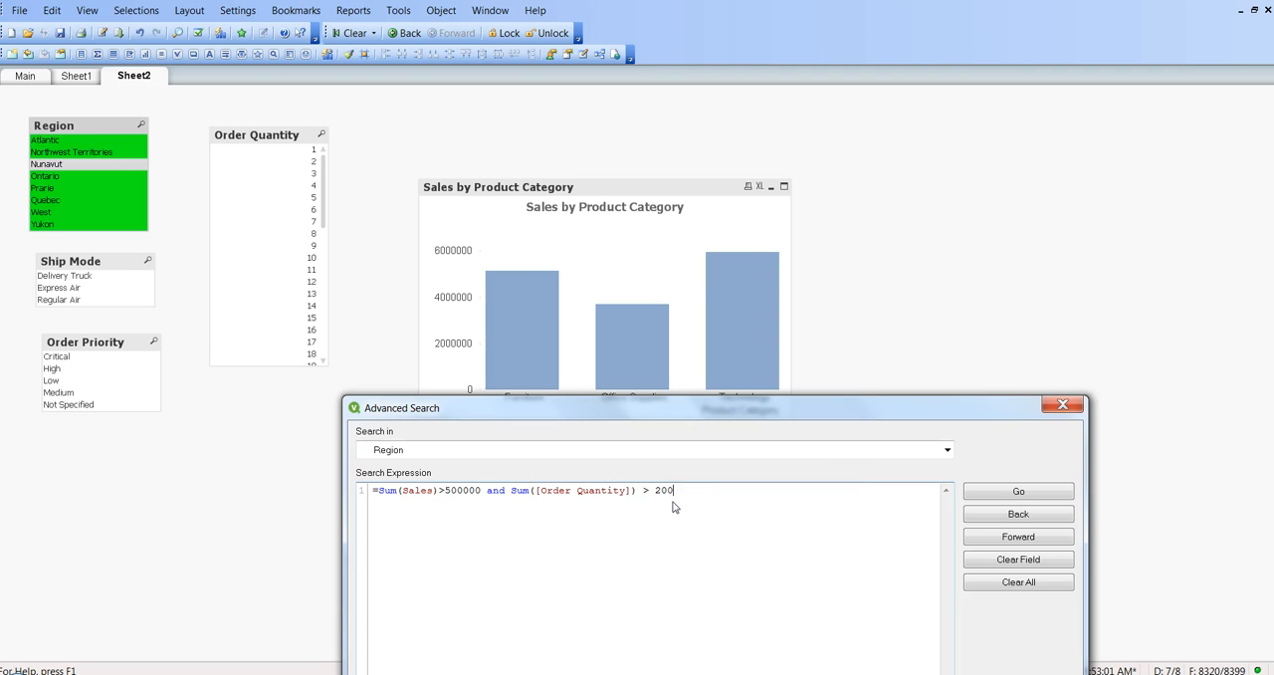
{"action": "type", "text": "00"}
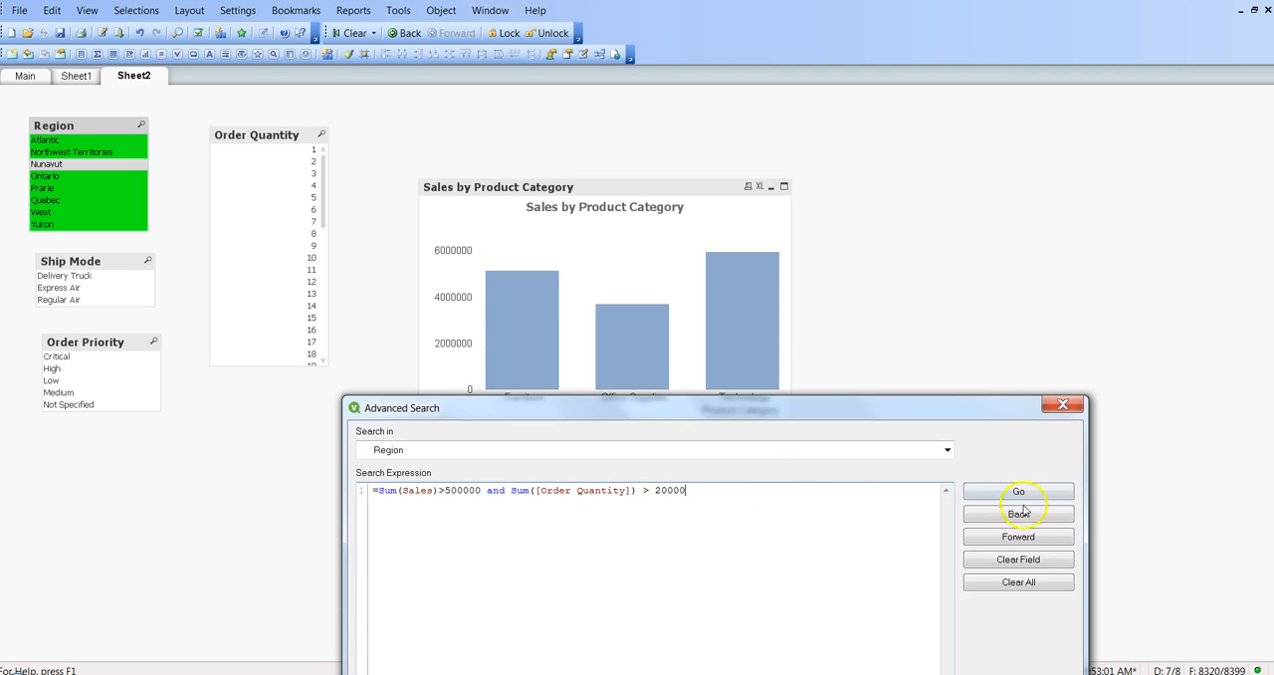
{"action": "left_click", "coordinate": [1019, 489]}
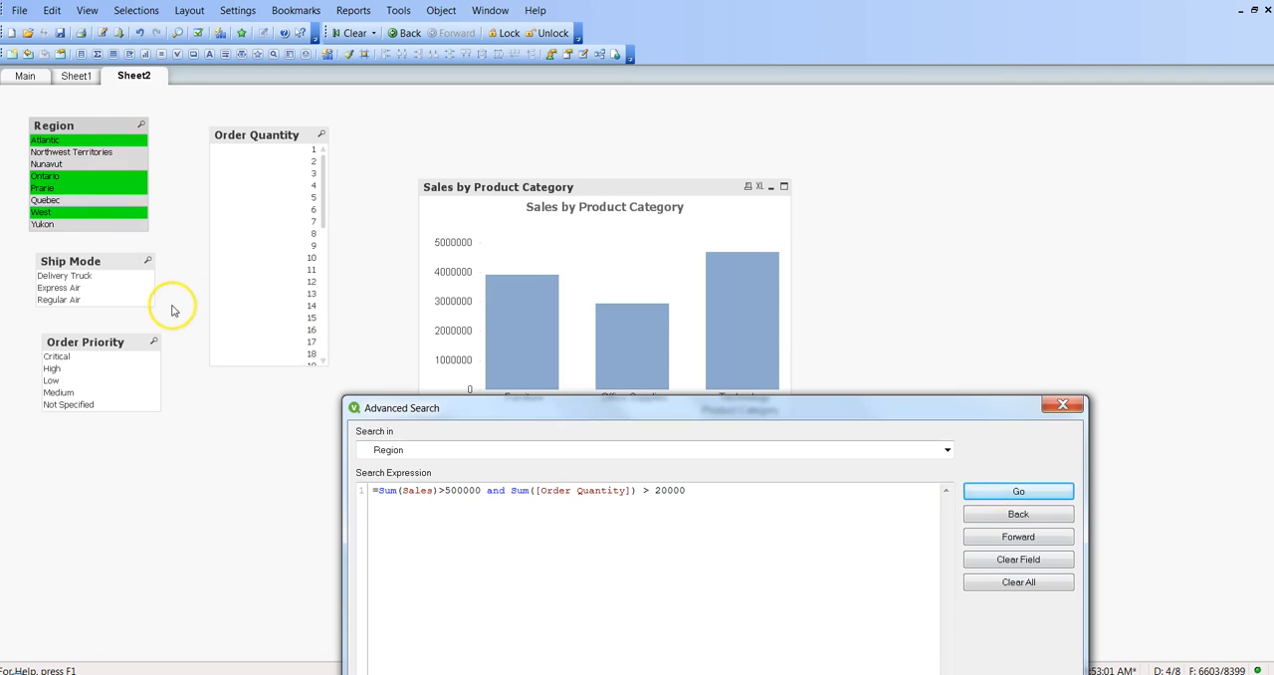
{"action": "left_click", "coordinate": [685, 490]}
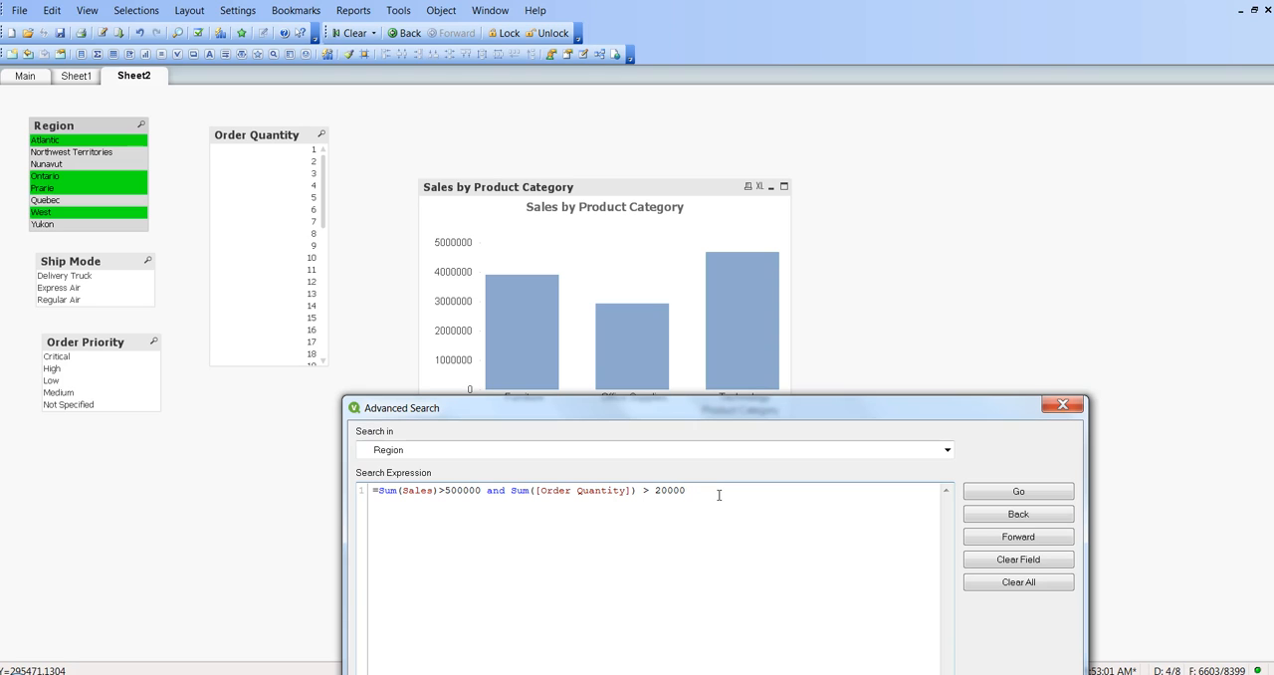
Extend the expression with and Sum([Shipping Cost]) > 15000 and apply it, leaving fewer regions.
{"action": "type", "text": "and"}
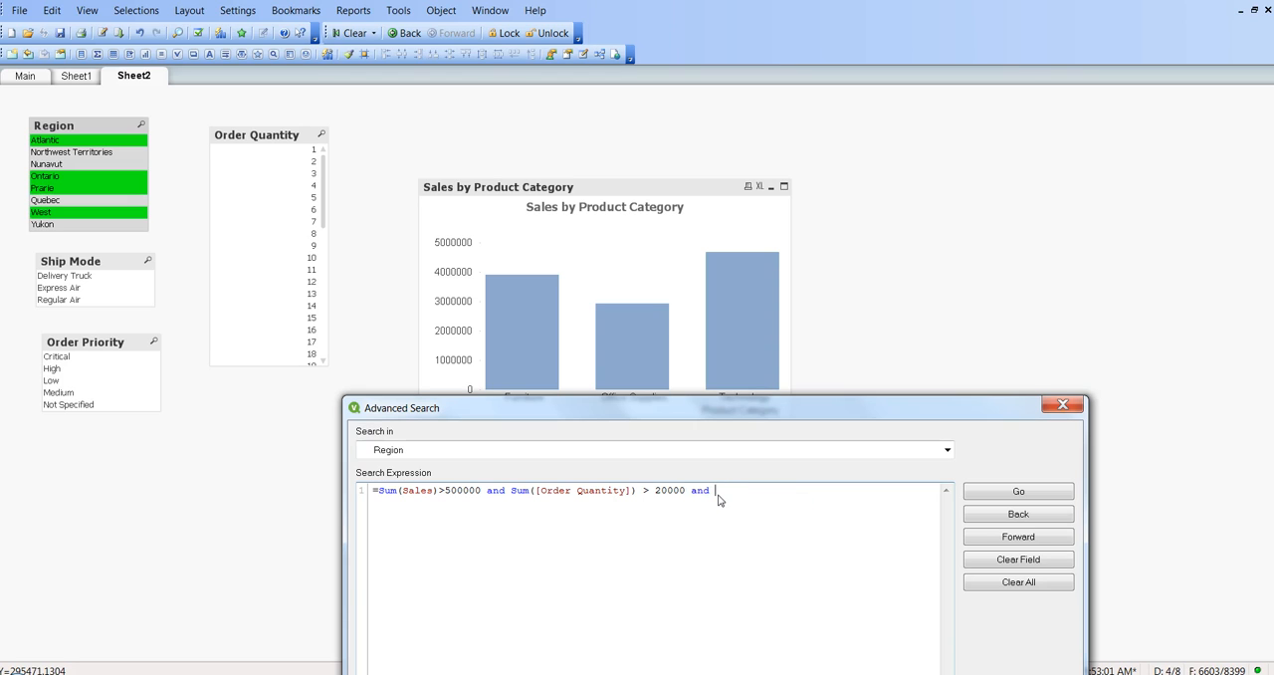
{"action": "type", "text": "ship"}
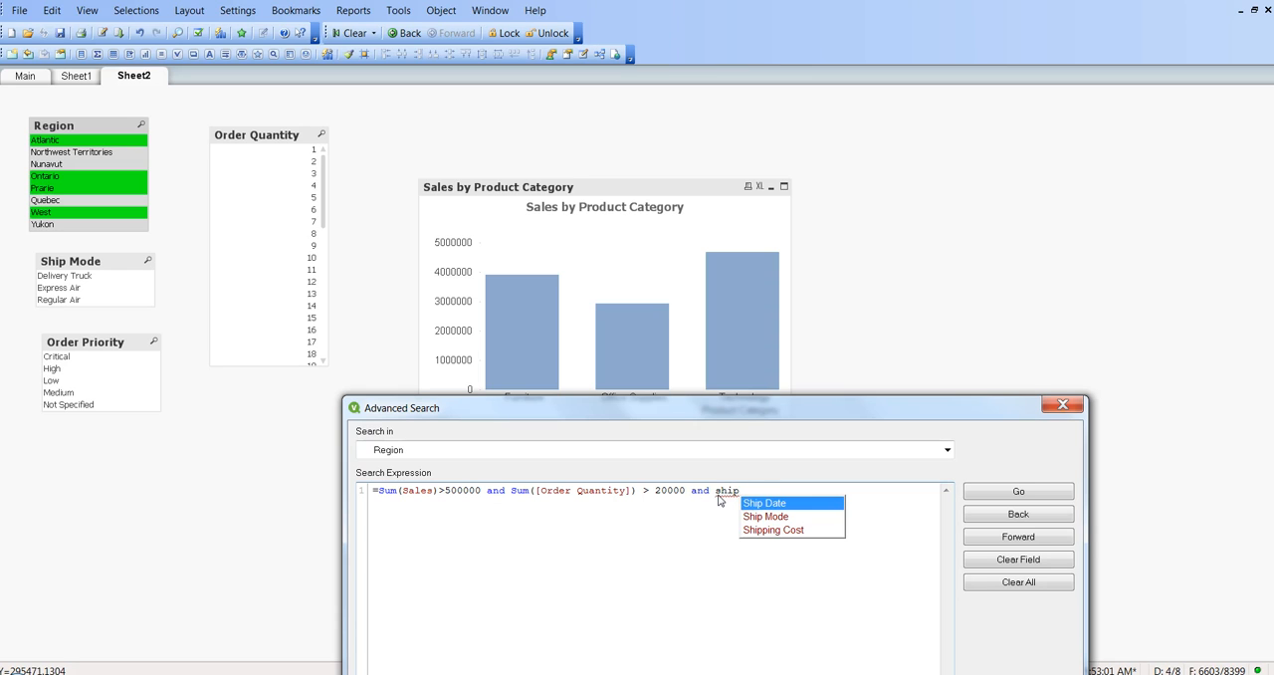
{"action": "left_click", "coordinate": [772, 529]}
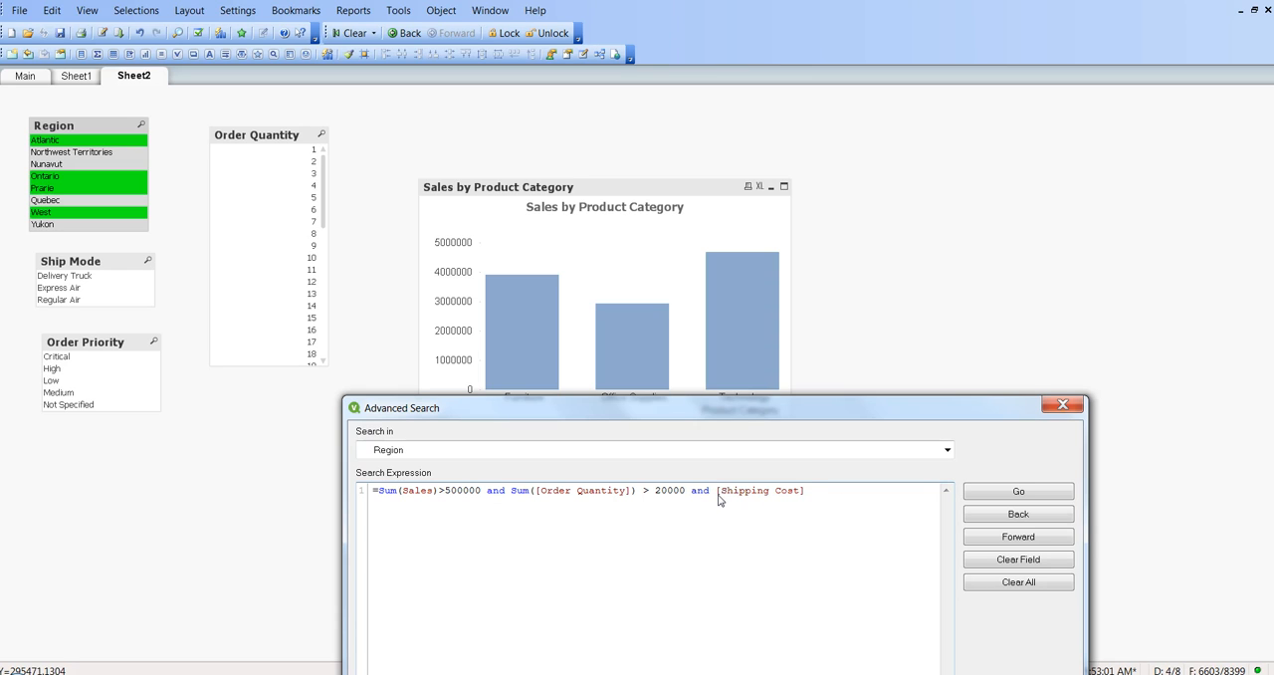
{"action": "type", "text": ">"}
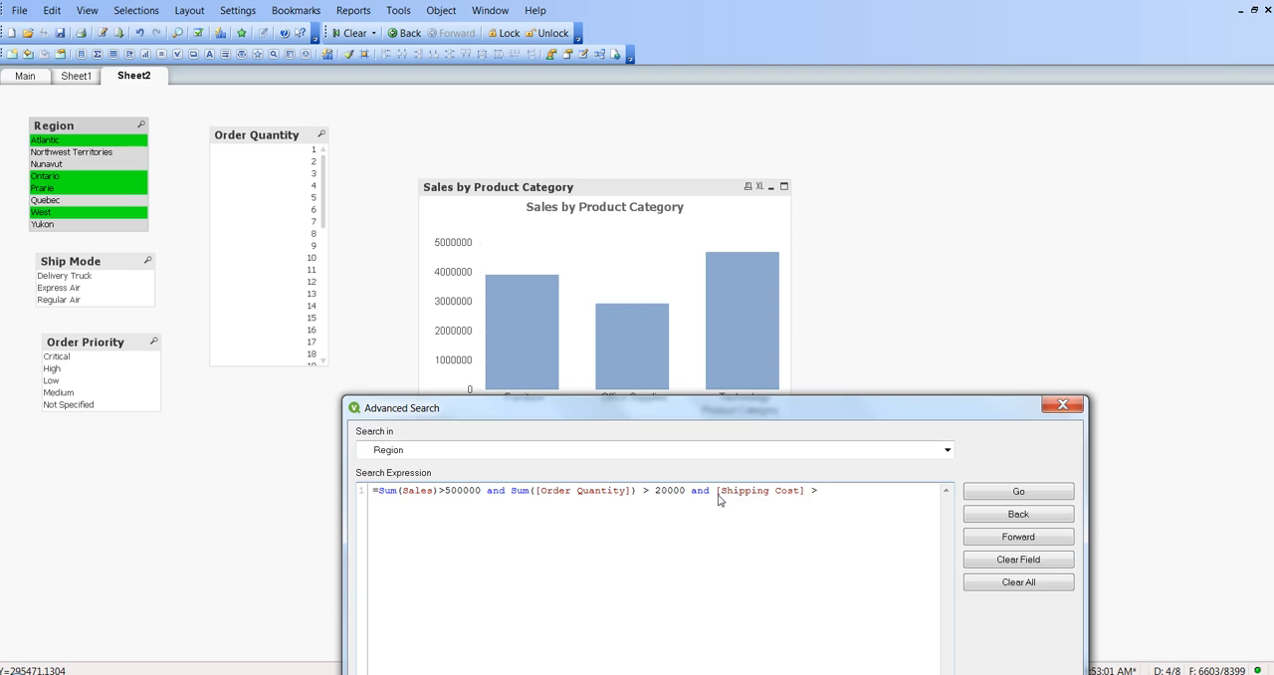
{"action": "type", "text": "5000"}
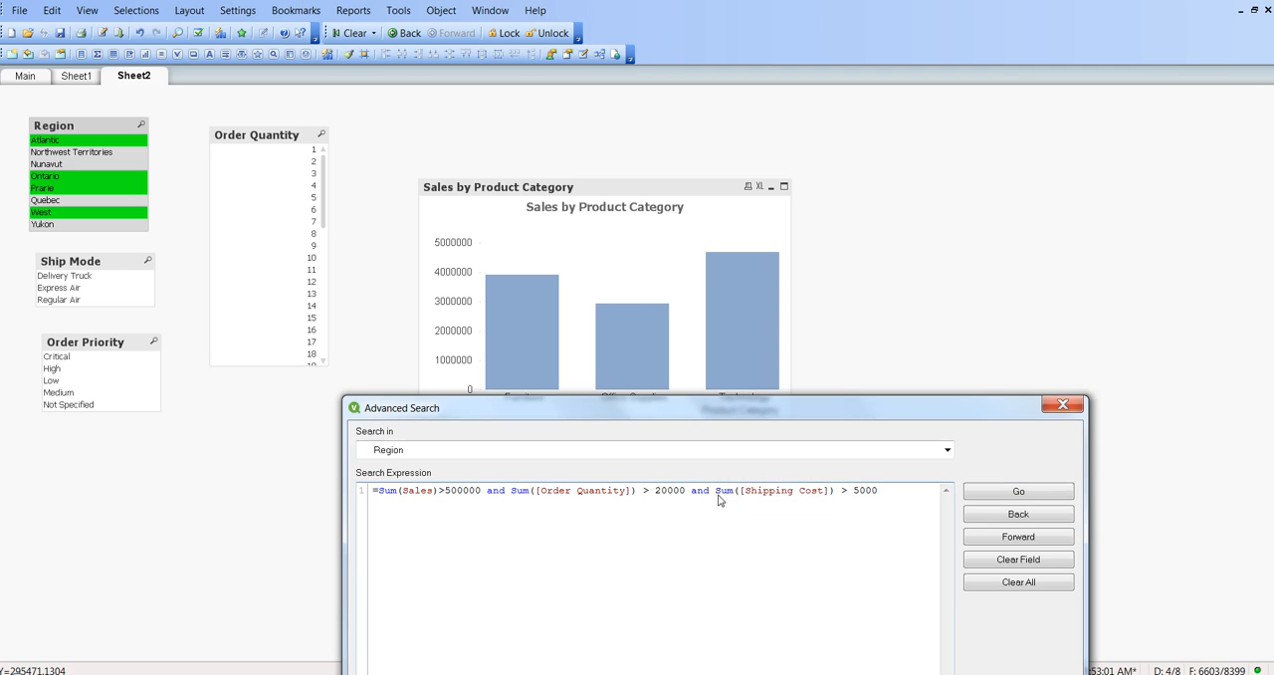
{"action": "left_click", "coordinate": [1018, 490]}
{"action": "type", "text": "1"}
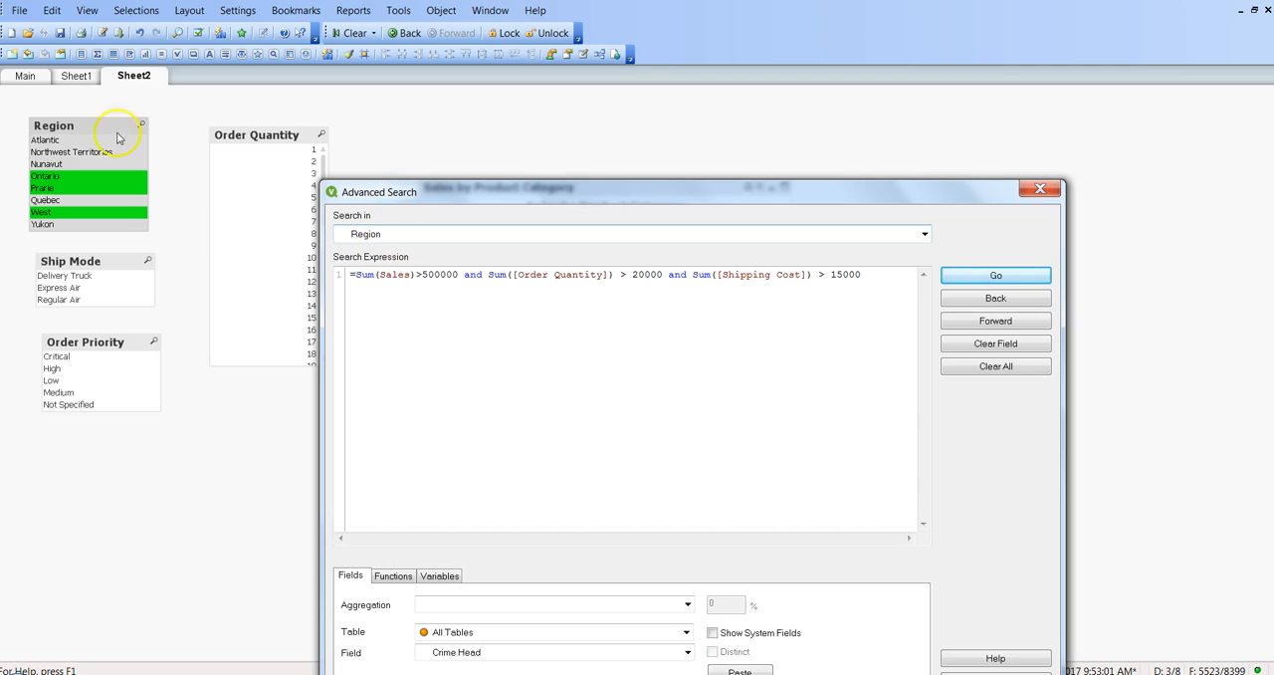
{"action": "mouse_move", "coordinate": [114, 191]}
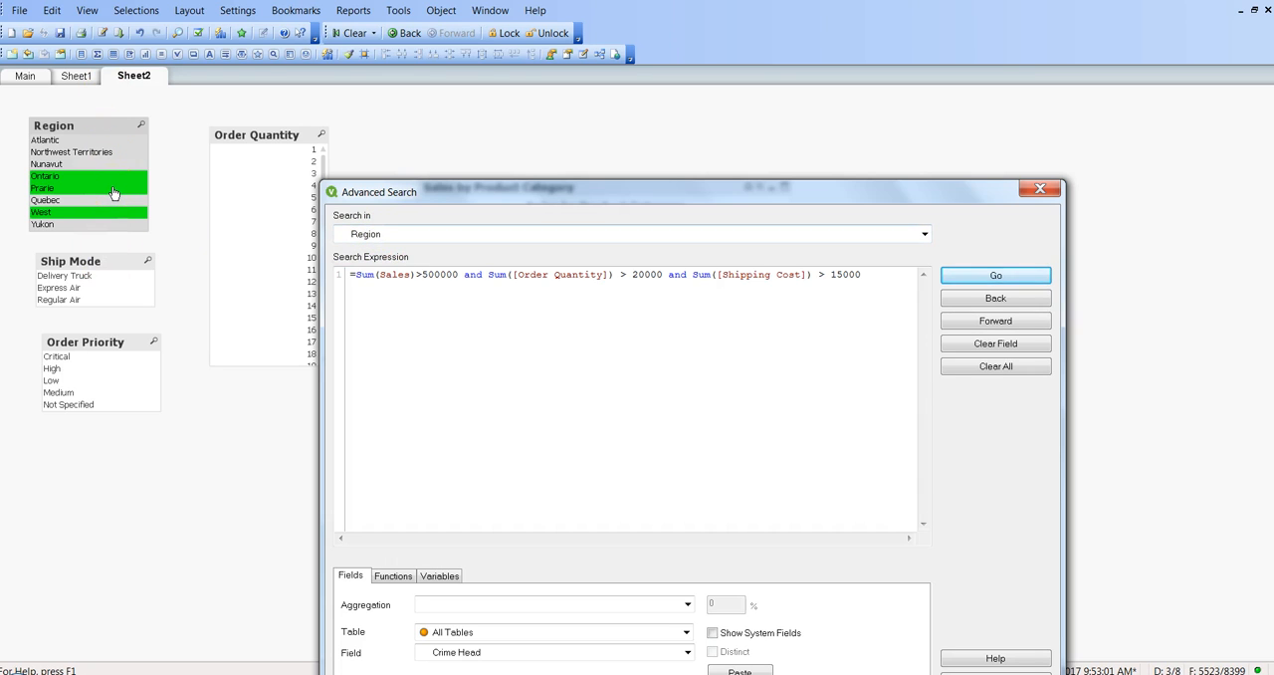
{"action": "mouse_move", "coordinate": [267, 203]}
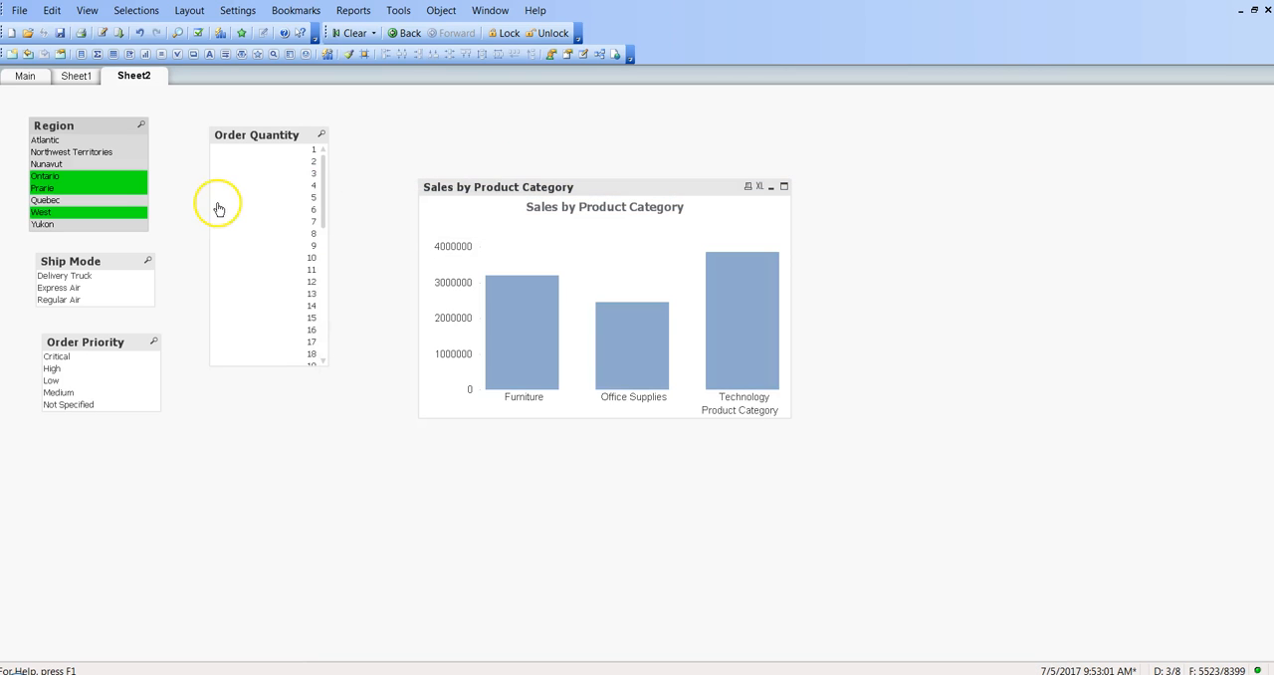
{"action": "left_click", "coordinate": [51, 10]}
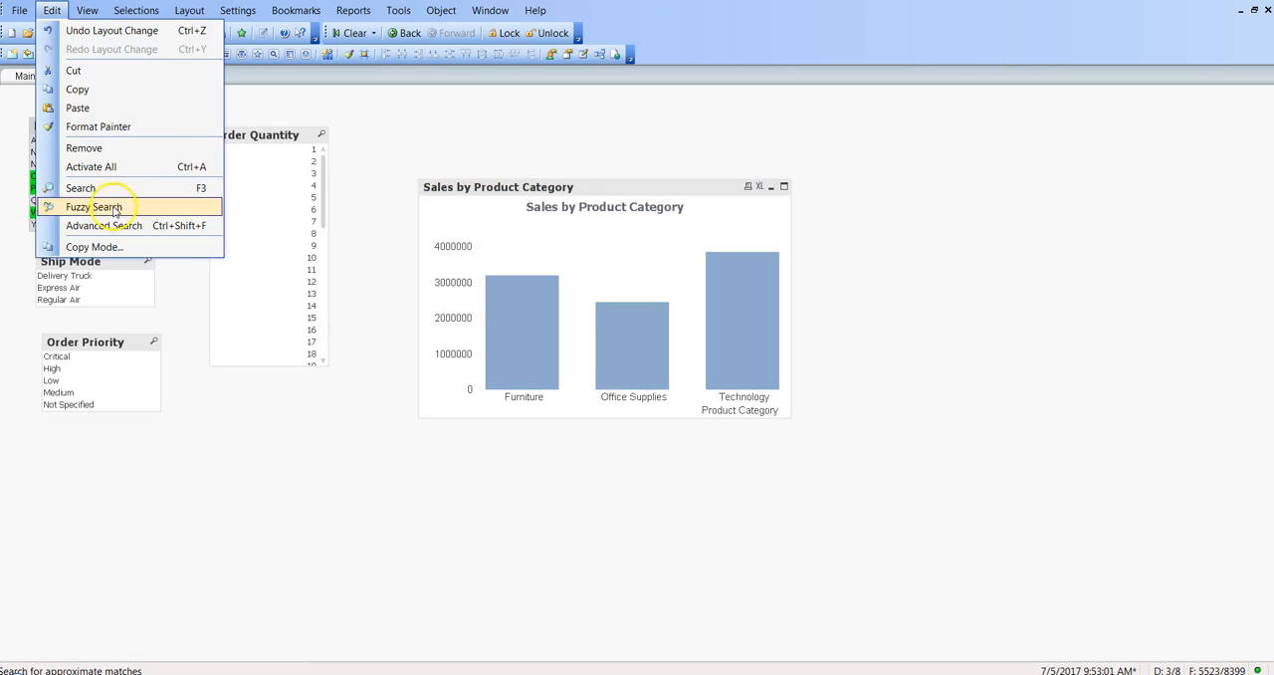
{"action": "left_click", "coordinate": [103, 225]}
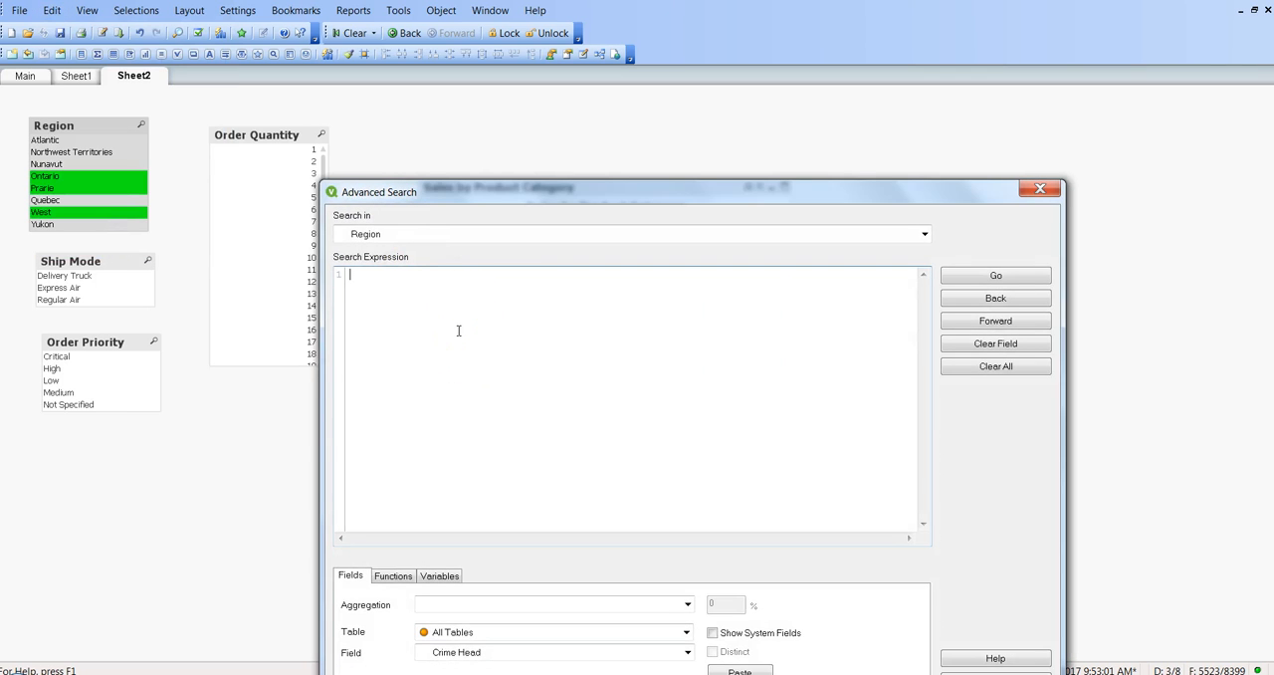
{"action": "mouse_move", "coordinate": [545, 324]}
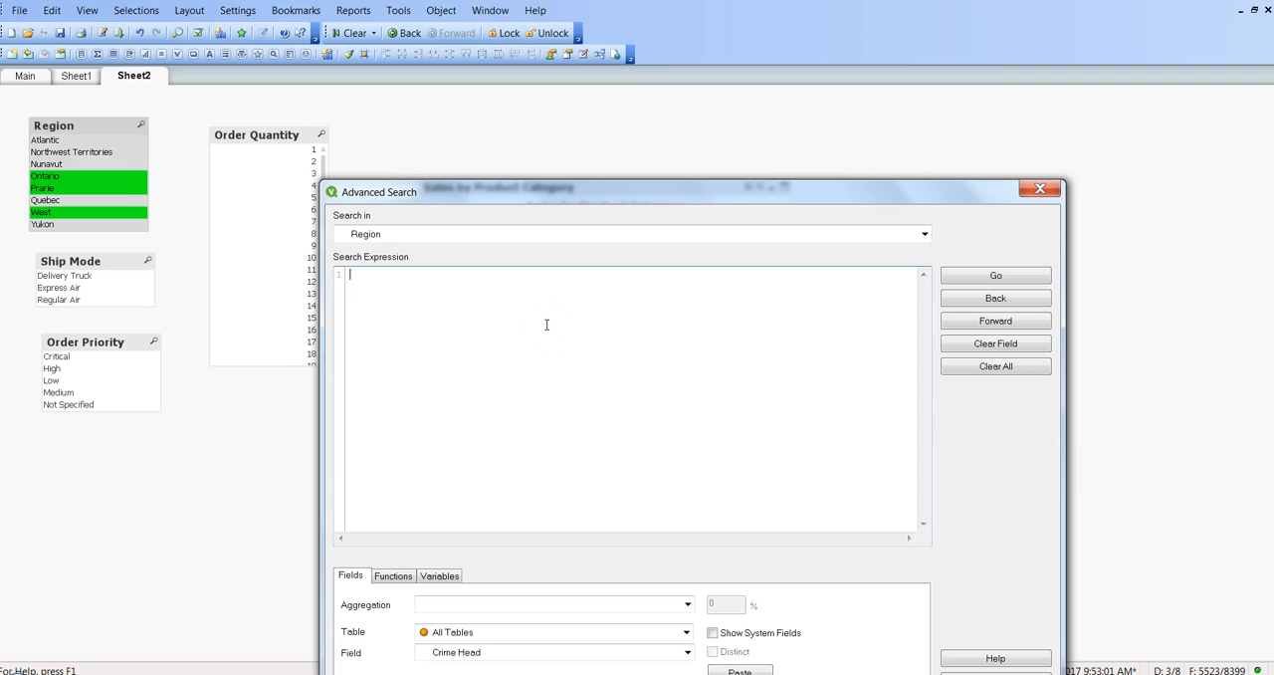
{"action": "left_click", "coordinate": [1040, 189]}
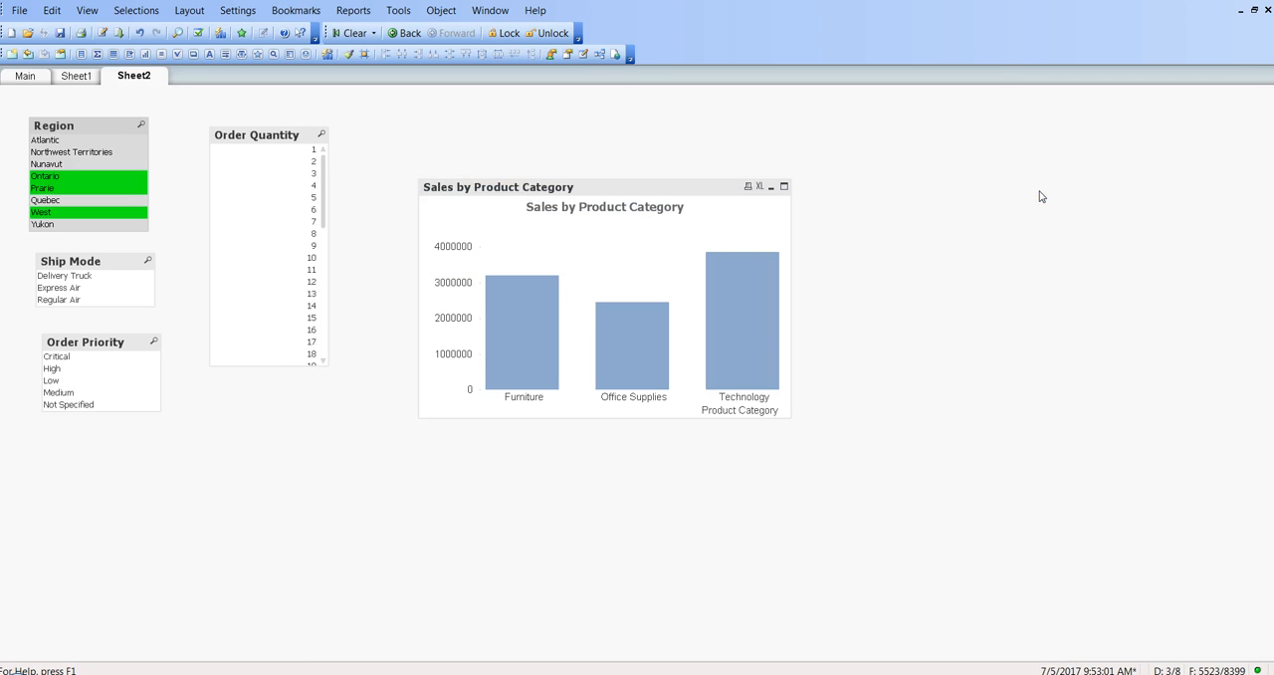
Add a Current Selections box listing the Region selection with its sales, quantity and shipping-cost expression.
{"action": "right_click", "coordinate": [1041, 195]}
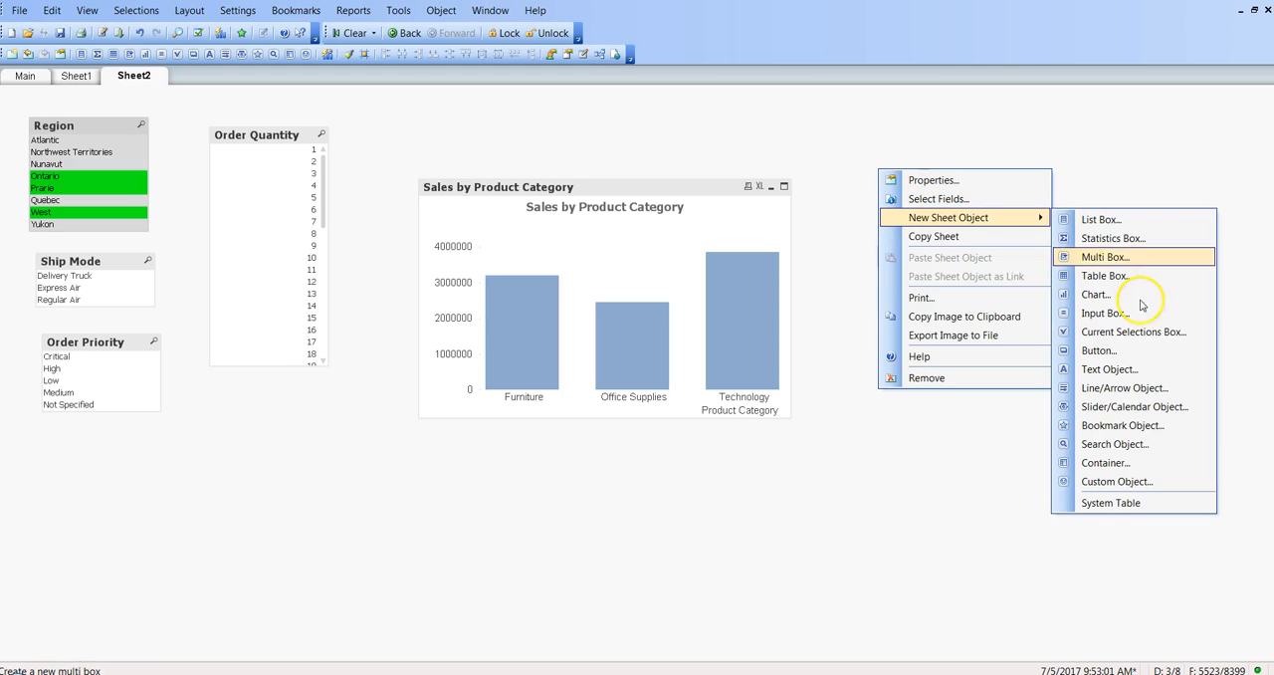
{"action": "mouse_move", "coordinate": [1138, 351]}
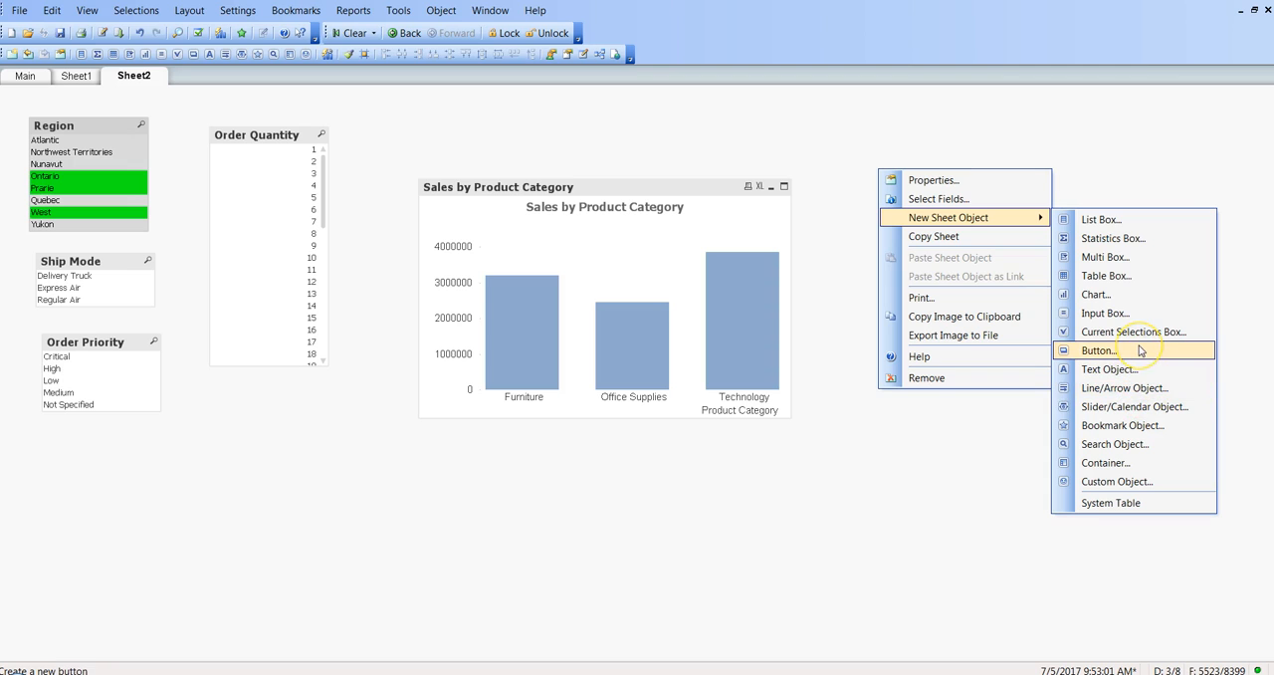
{"action": "mouse_move", "coordinate": [1123, 426]}
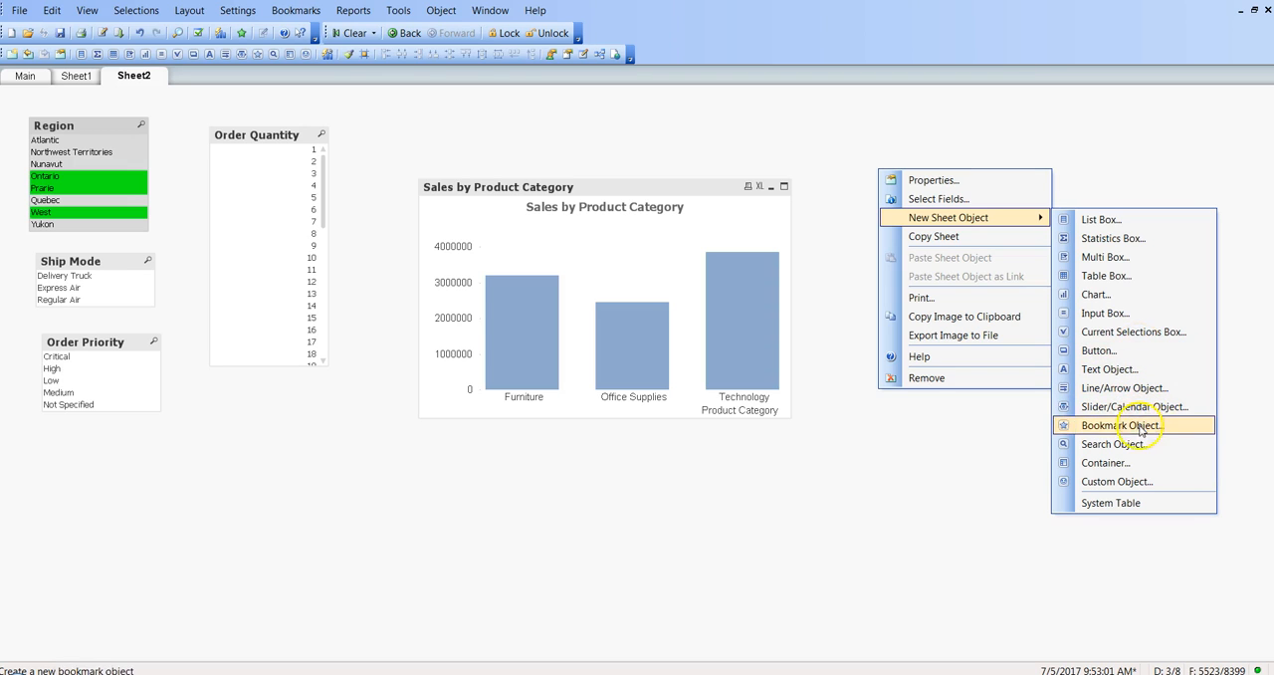
{"action": "mouse_move", "coordinate": [1135, 406]}
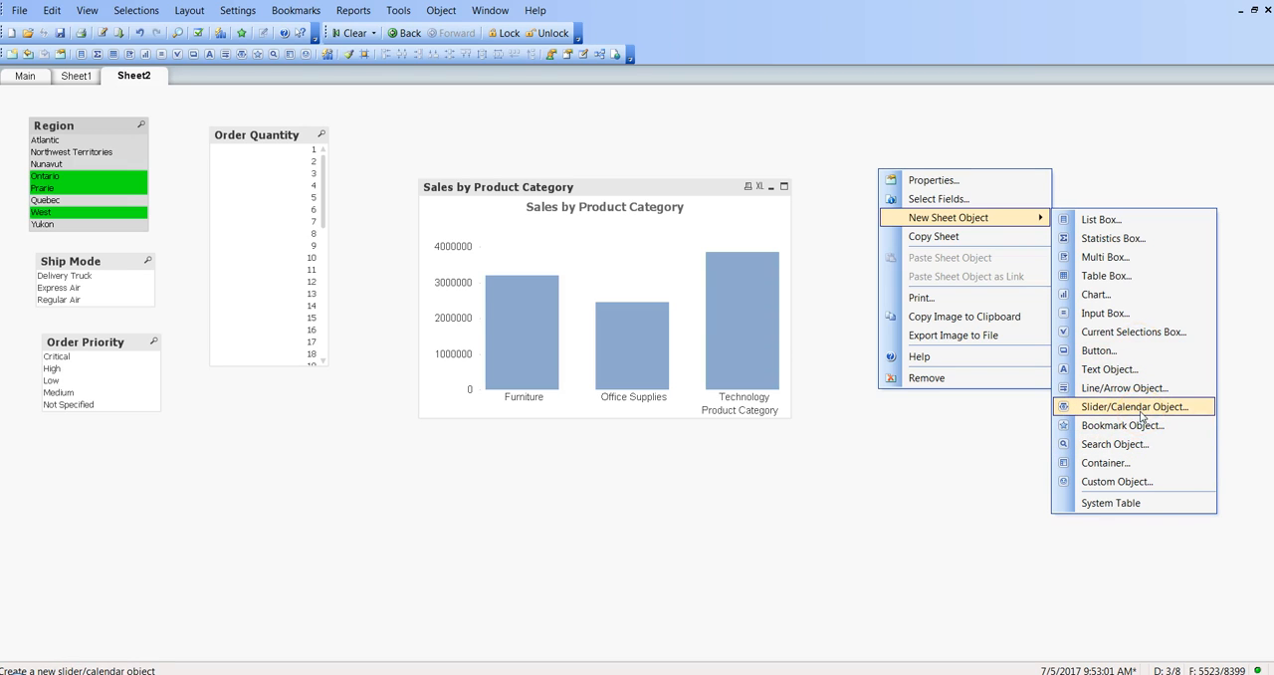
{"action": "left_click", "coordinate": [1133, 331]}
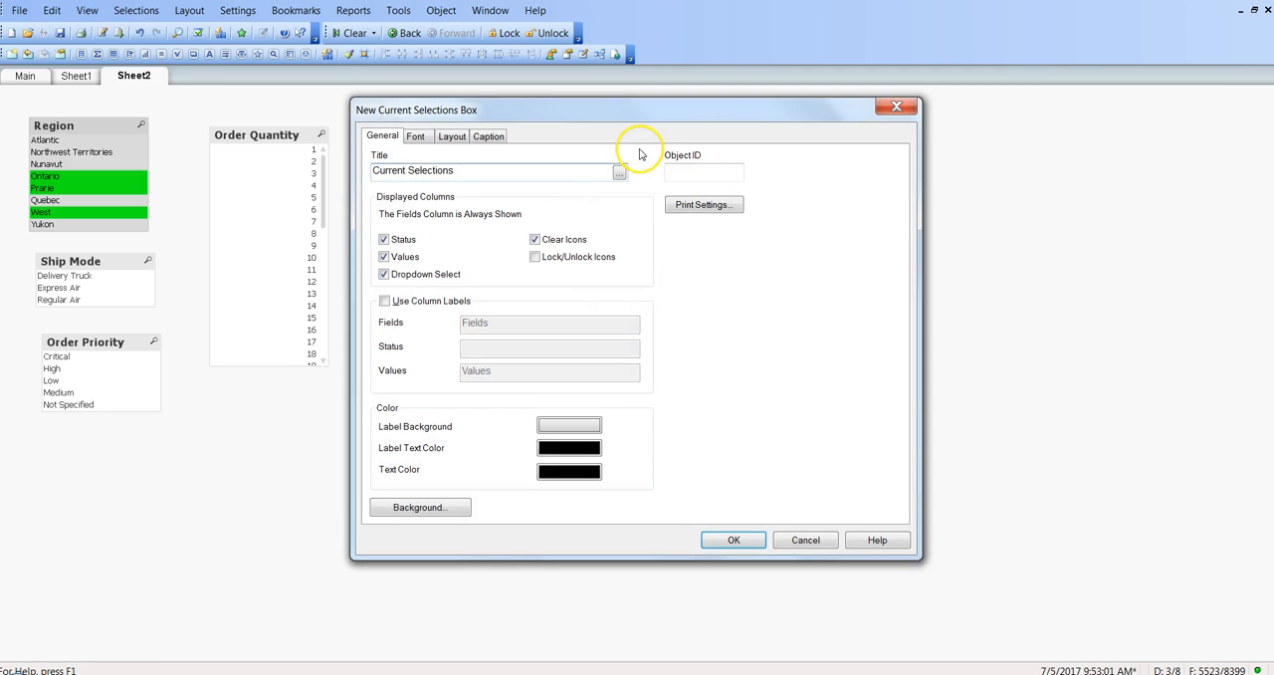
{"action": "left_click", "coordinate": [732, 539]}
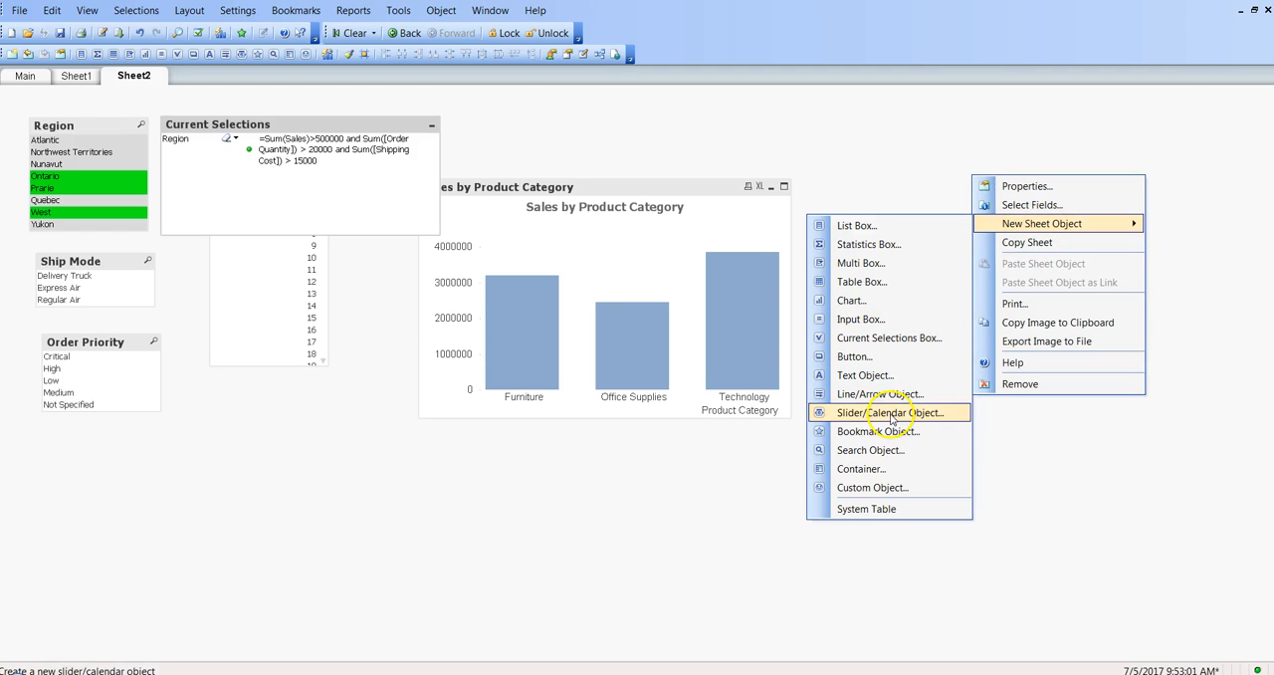
Add a Bookmark object titled 'Bookmark' to the sheet.
{"action": "left_click", "coordinate": [876, 430]}
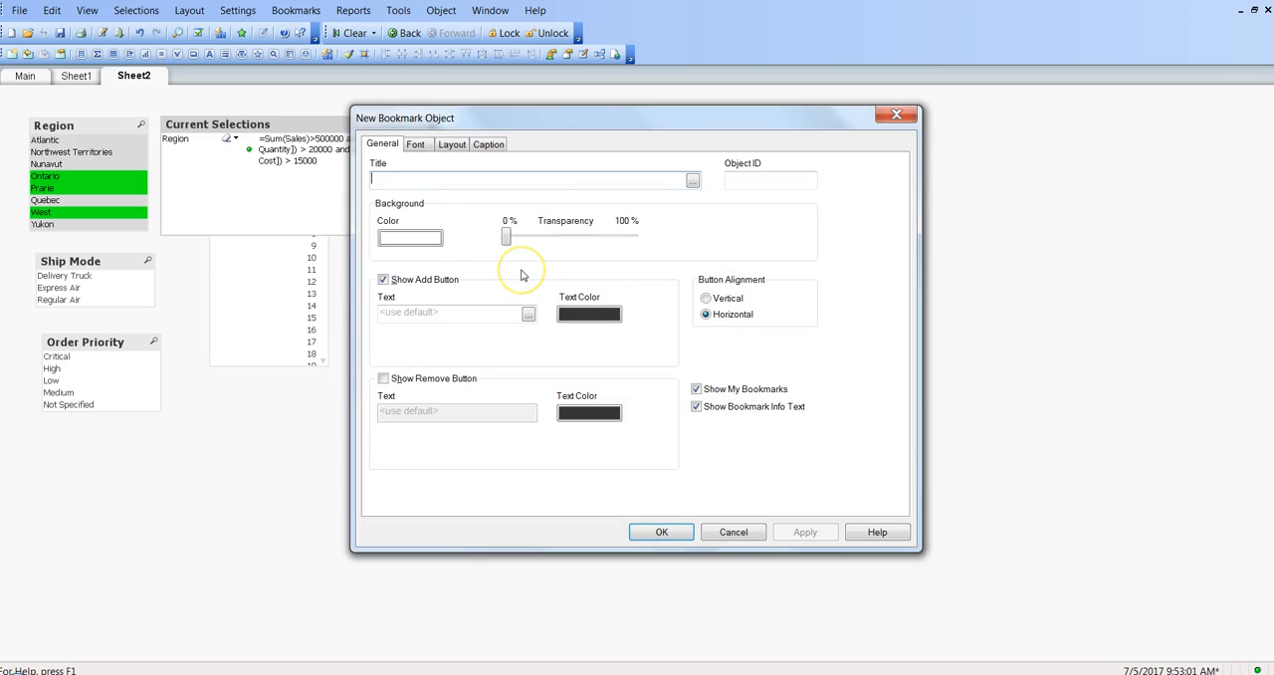
{"action": "type", "text": "Bookmark"}
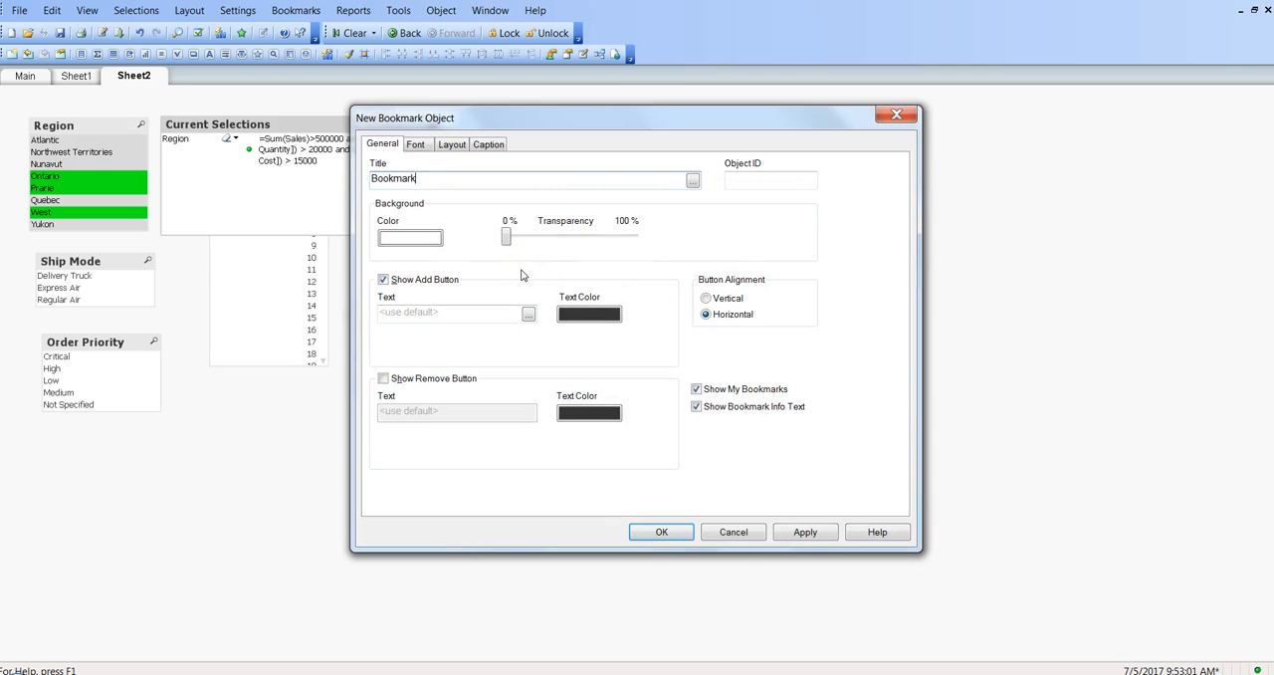
{"action": "left_click", "coordinate": [661, 531]}
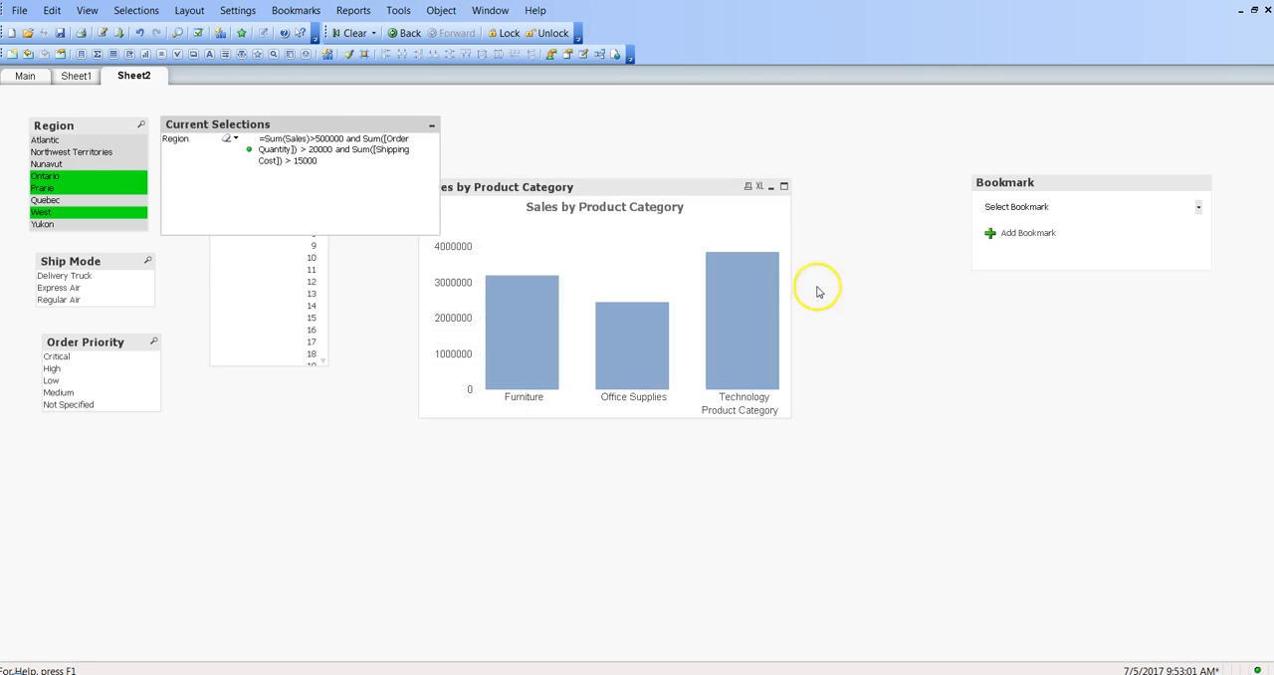
Save the current Region filter as bookmark 'regions where sale is more than 500000'.
{"action": "left_click", "coordinate": [1027, 231]}
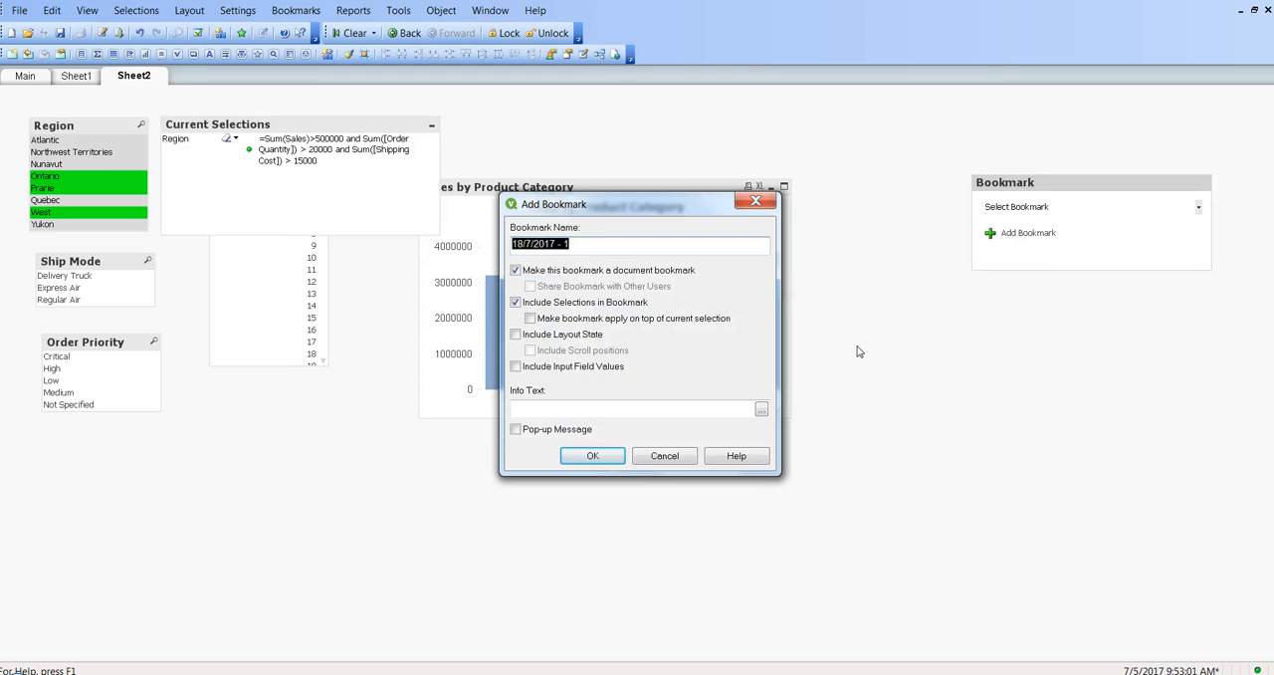
{"action": "type", "text": "regions where sale is more"}
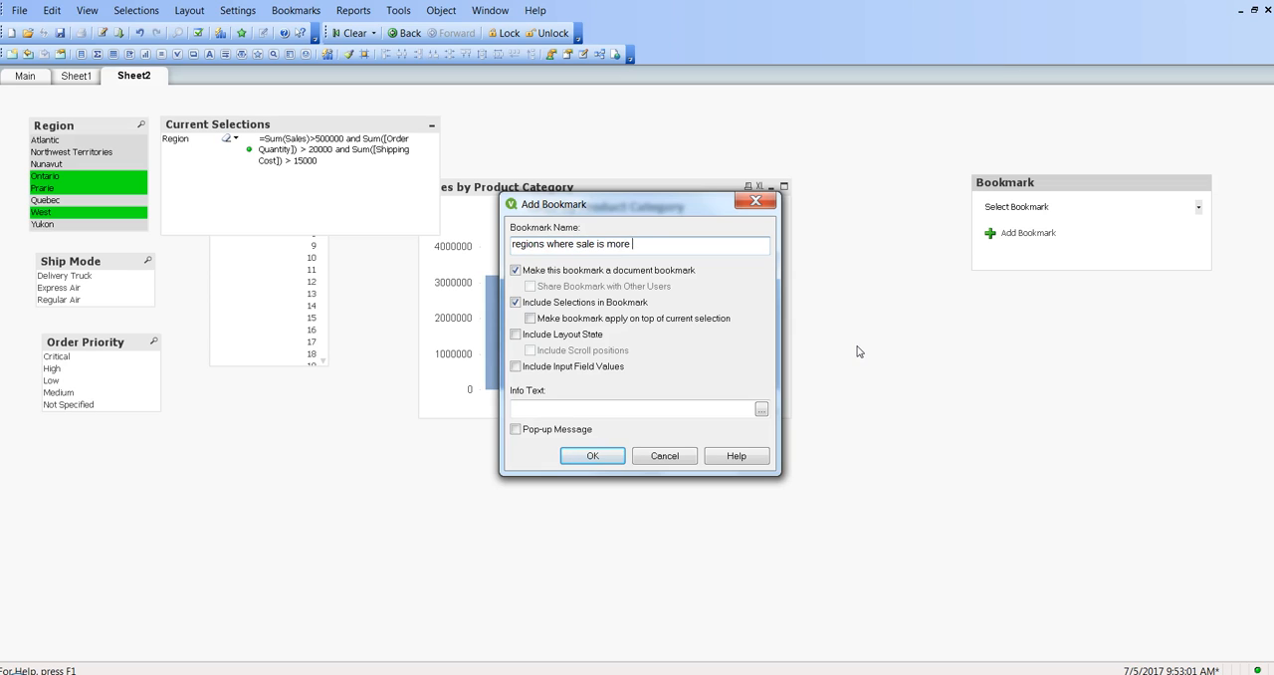
{"action": "type", "text": "than 500000"}
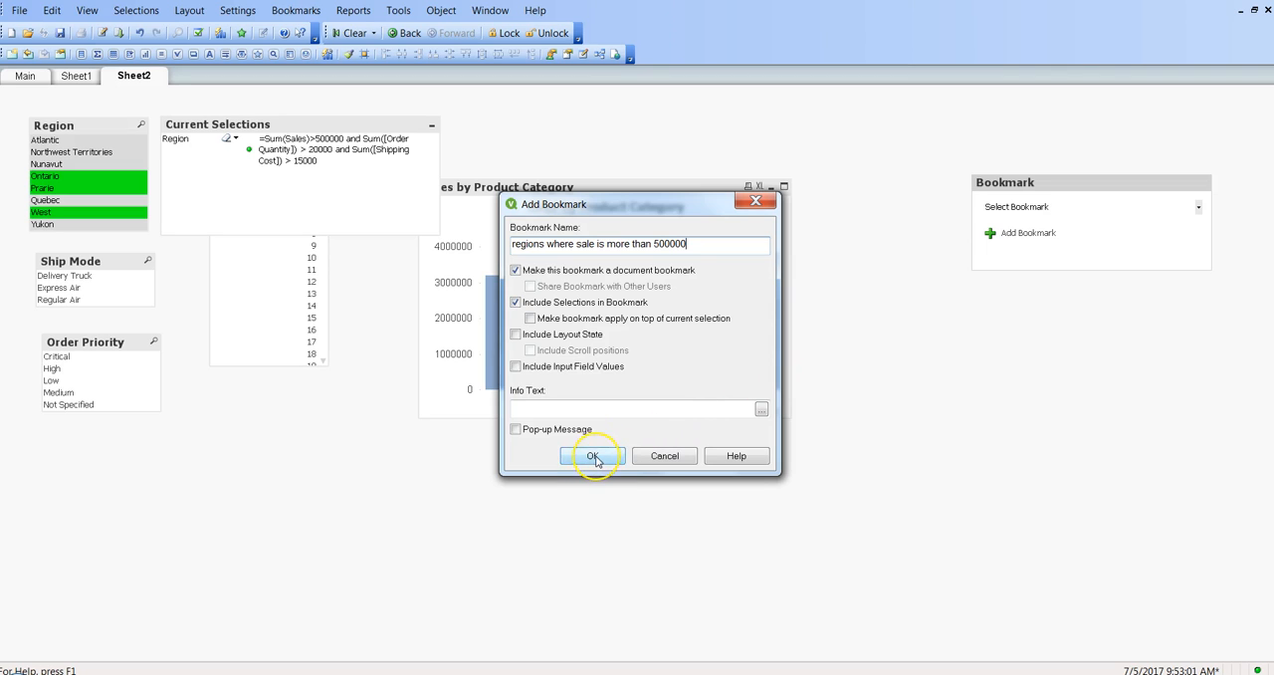
{"action": "left_click", "coordinate": [594, 456]}
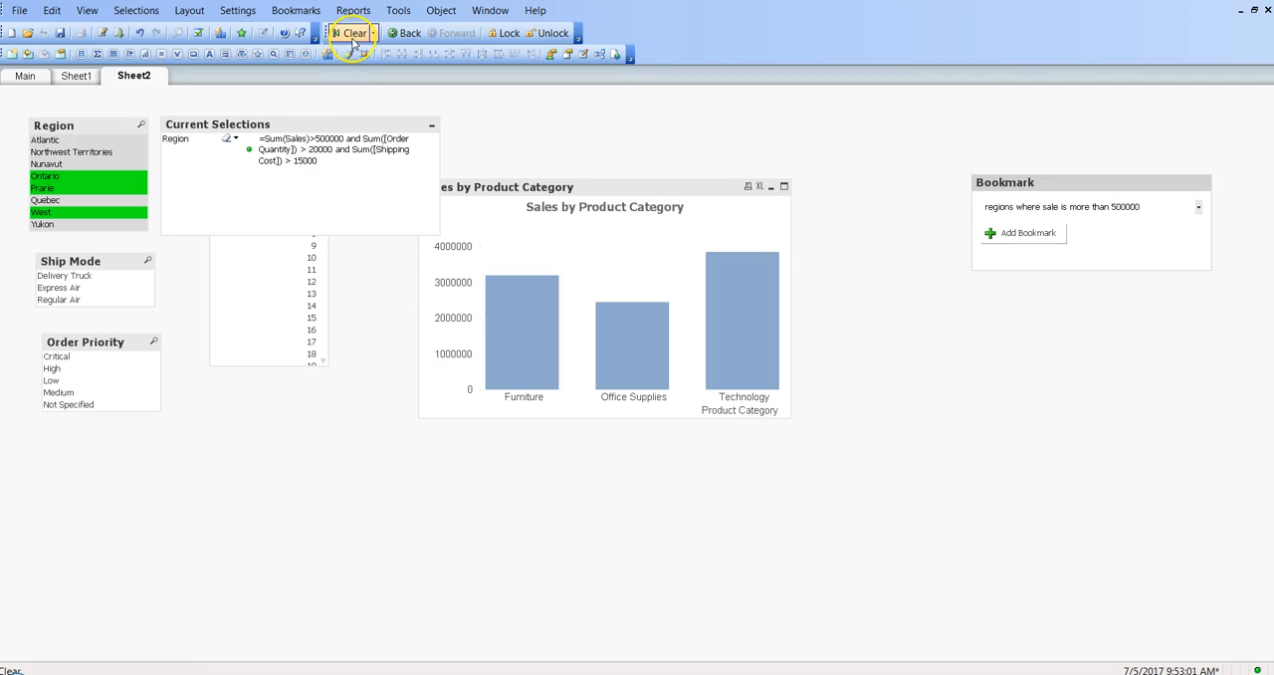
{"action": "left_click", "coordinate": [353, 31]}
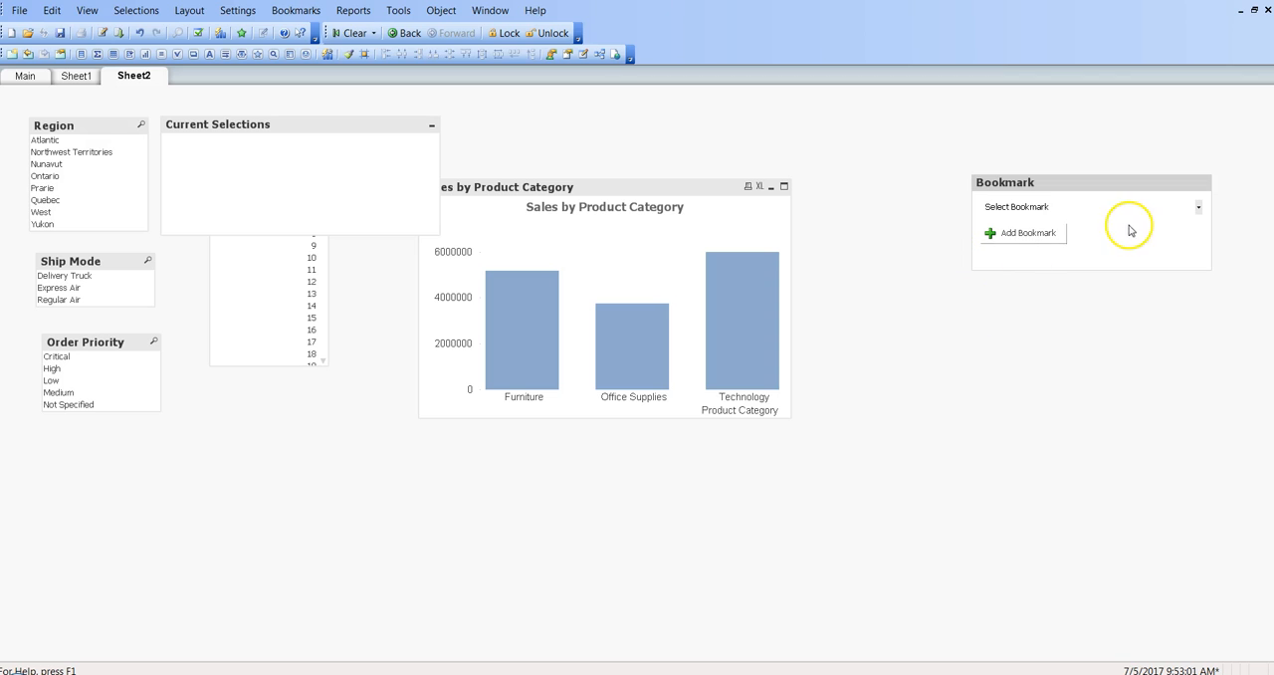
{"action": "left_click", "coordinate": [1198, 207]}
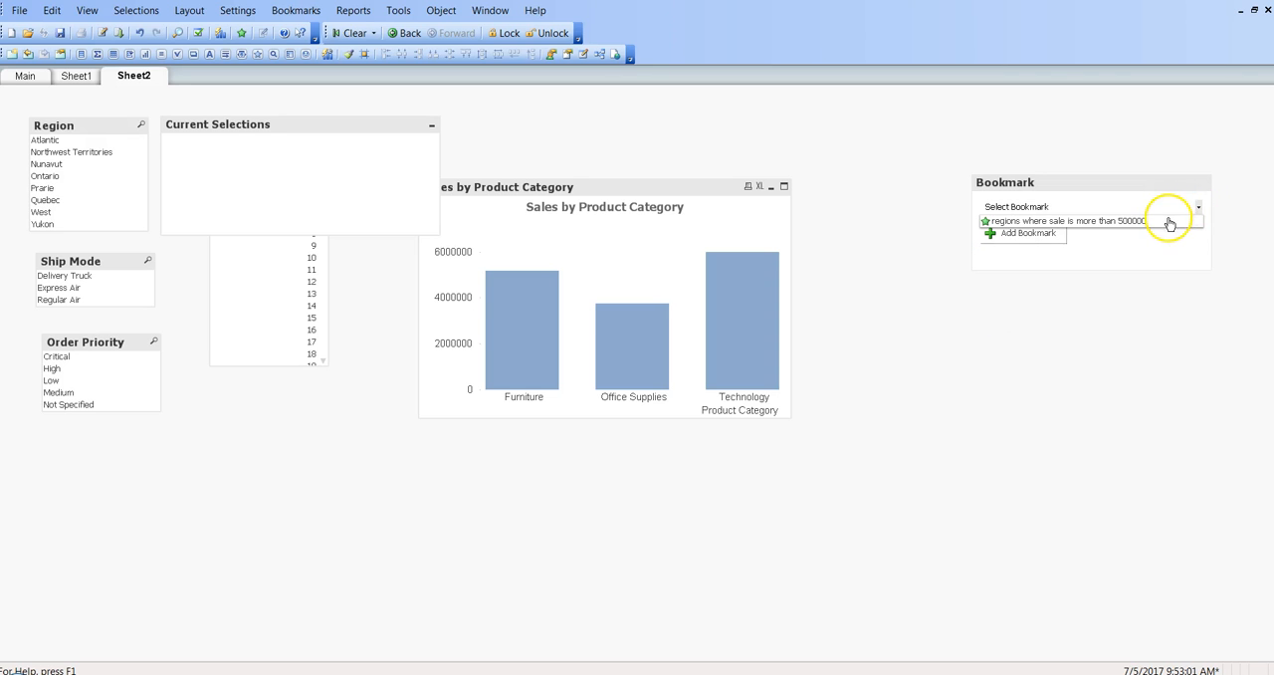
{"action": "left_click", "coordinate": [1199, 219]}
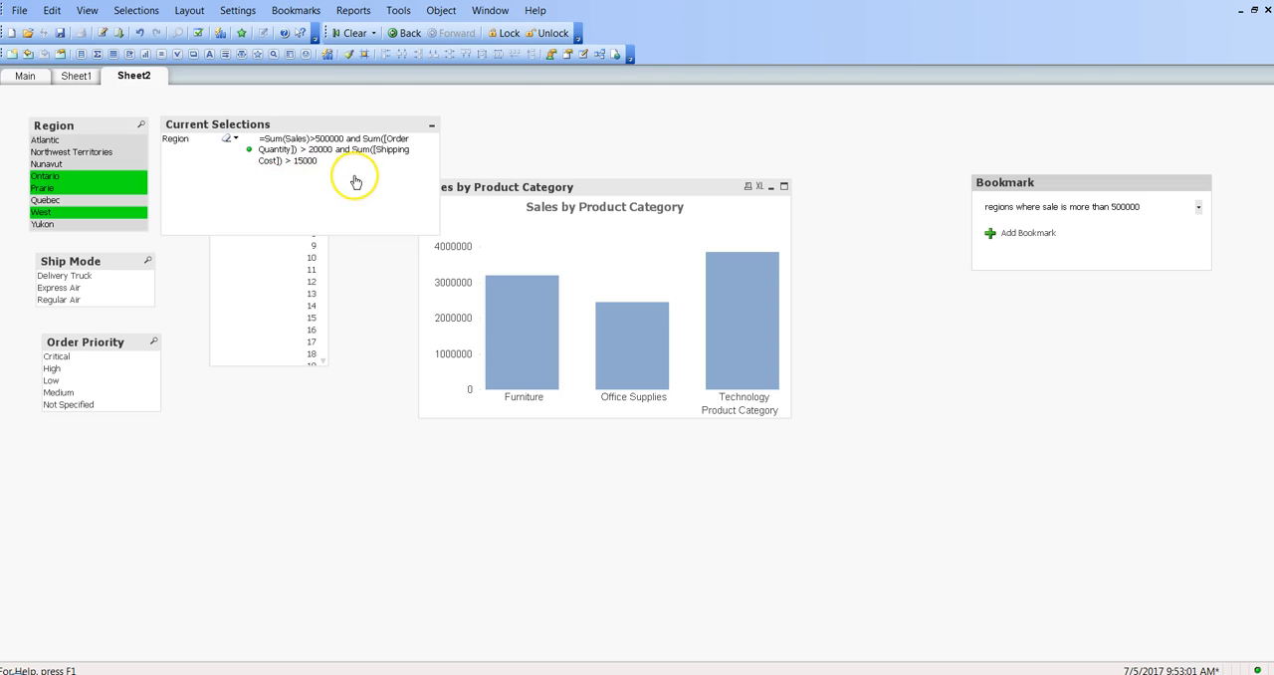
{"action": "mouse_move", "coordinate": [321, 169]}
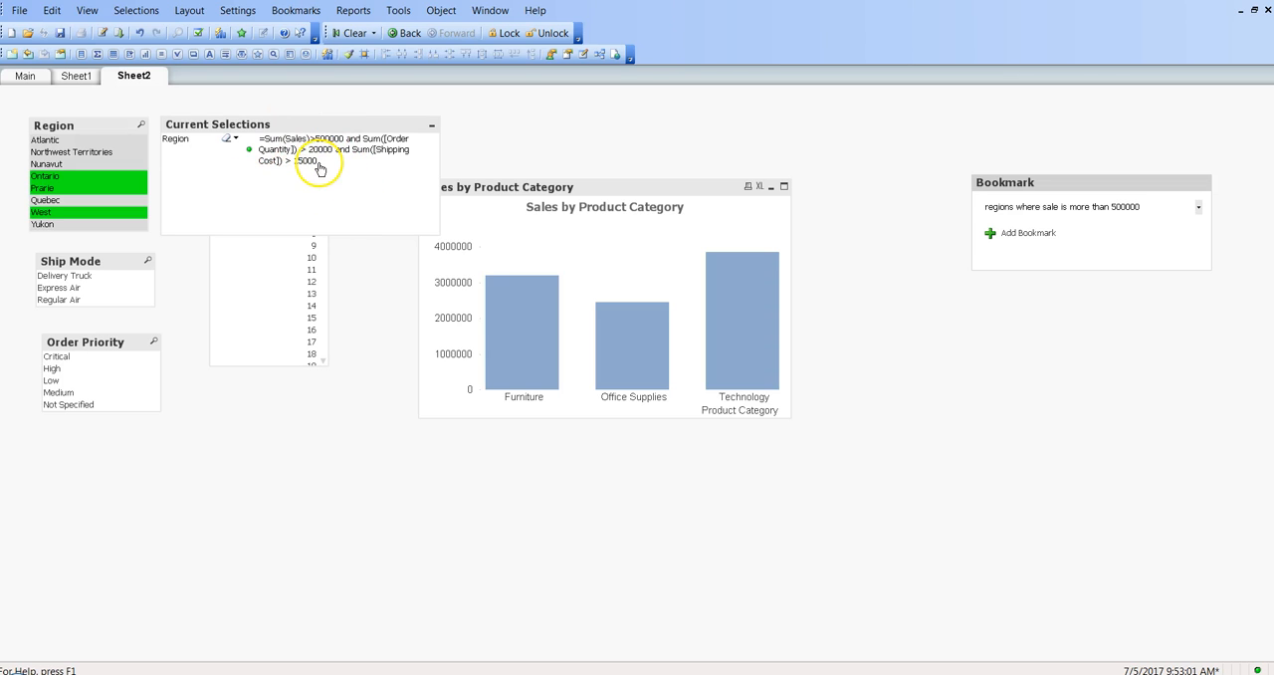